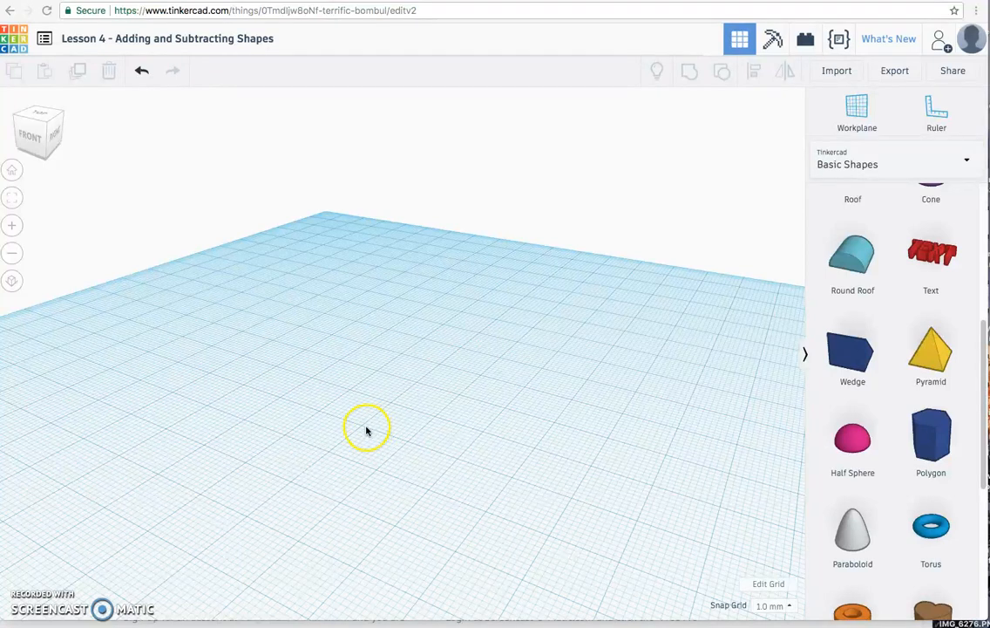
pyautogui.moveTo(852, 440)
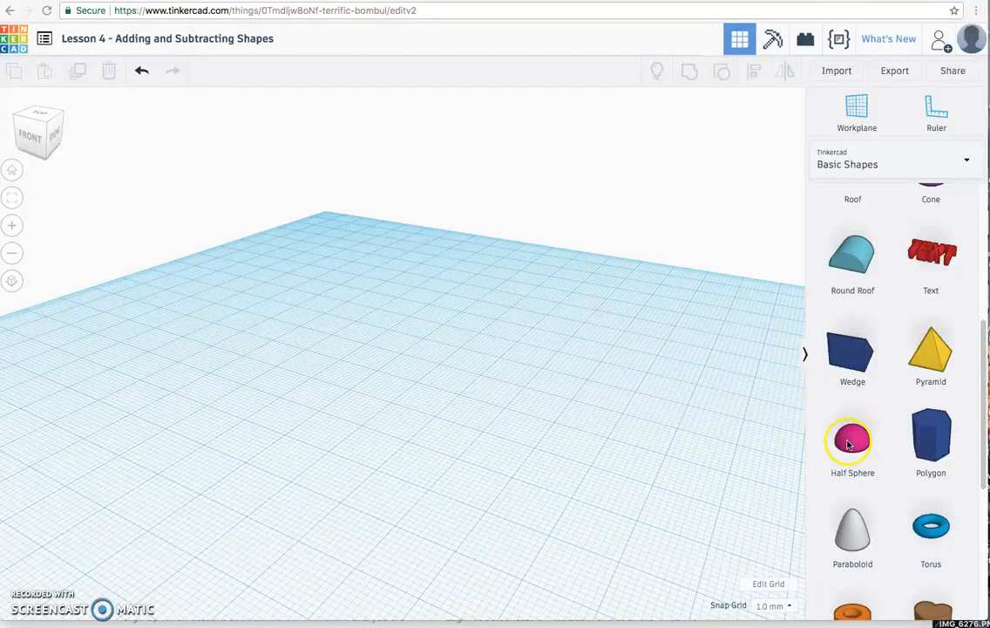
pyautogui.moveTo(930, 436)
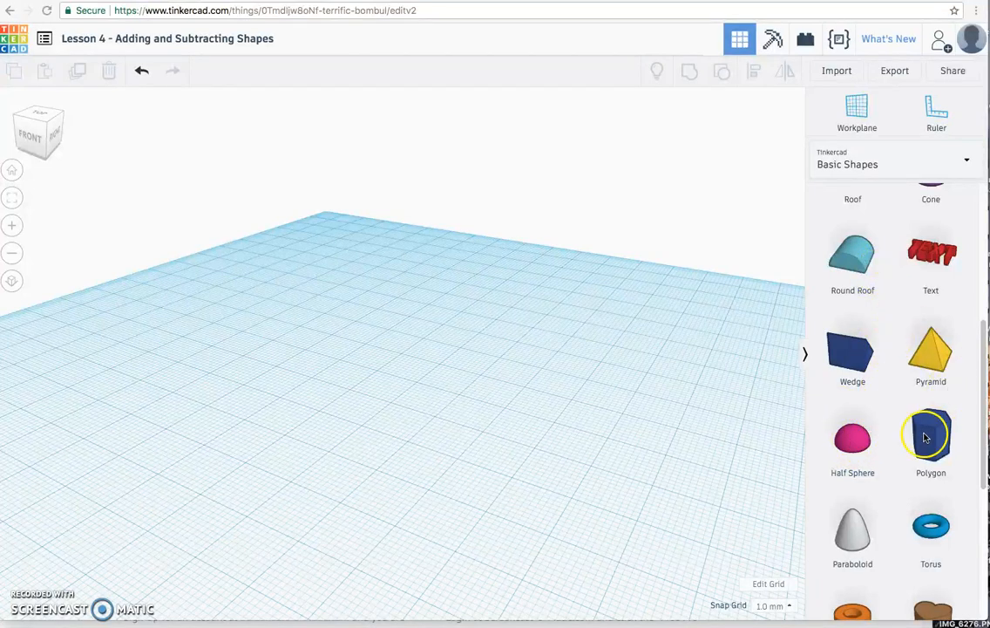
# Add a red box and a blue sphere from Basic Shapes to the workplane.
pyautogui.scroll(-3)
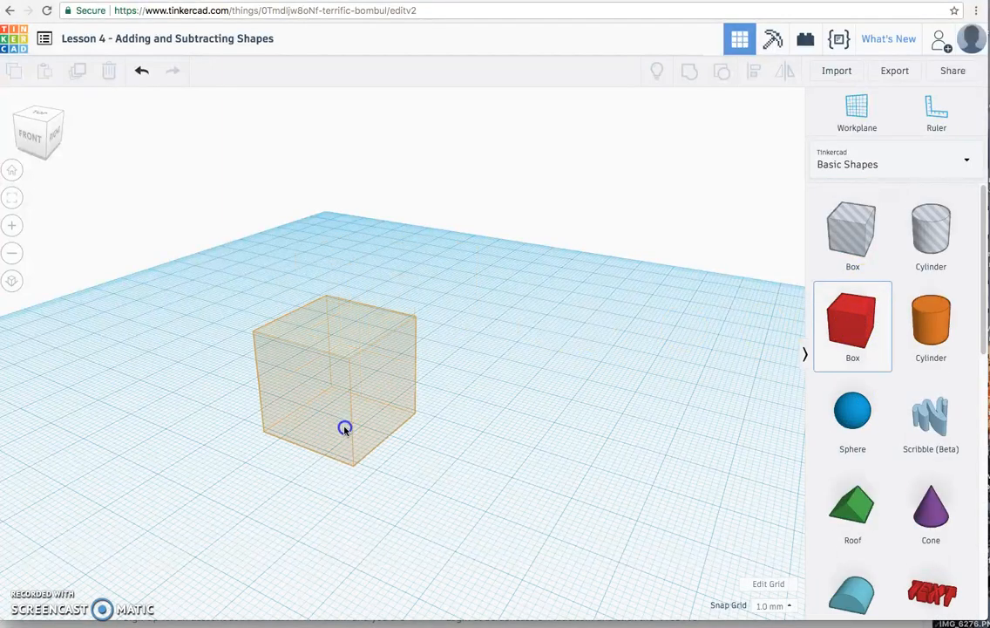
pyautogui.click(497, 458)
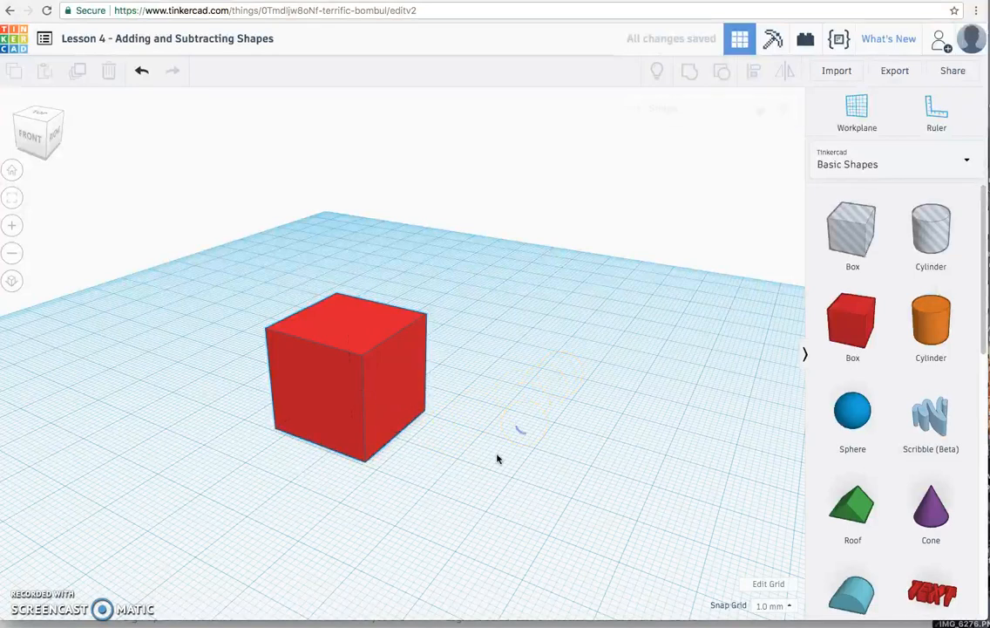
pyautogui.click(431, 391)
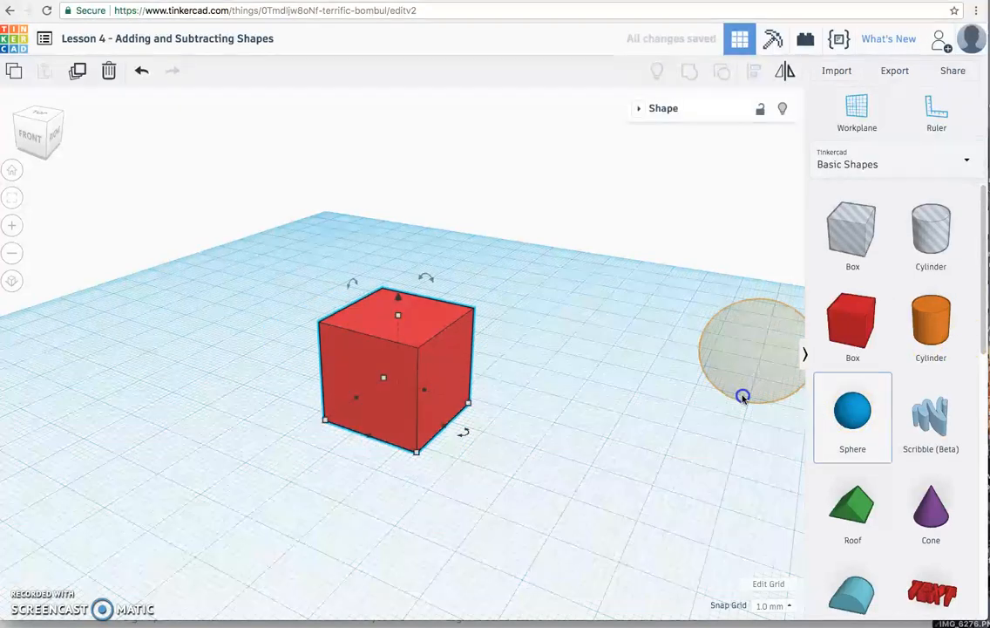
pyautogui.moveTo(741, 396); pyautogui.dragTo(523, 396)
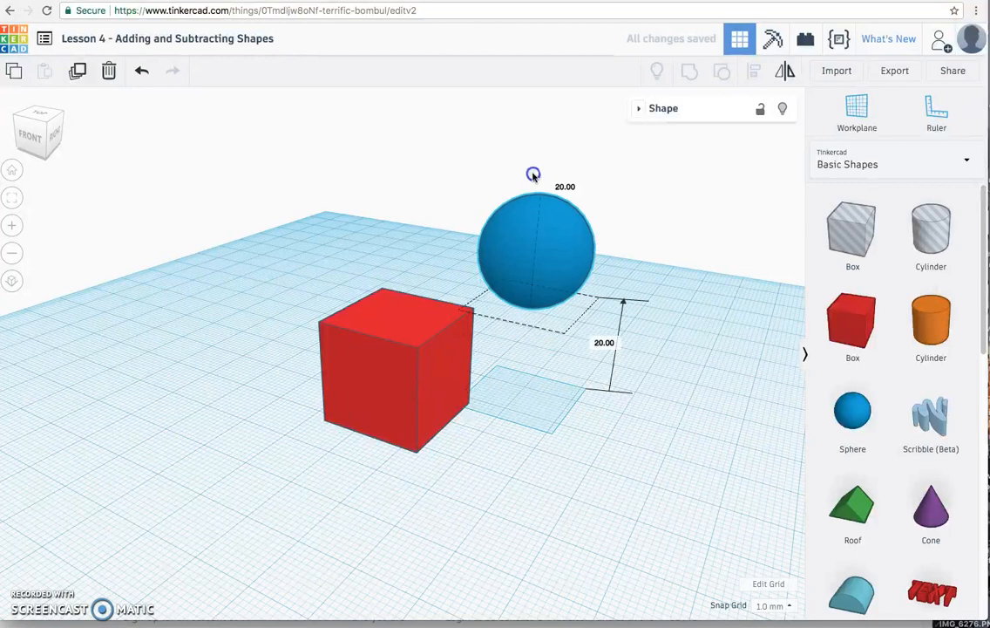
# Move the raised blue sphere over the red box, checking from several angles.
pyautogui.moveTo(536, 250); pyautogui.dragTo(401, 262)
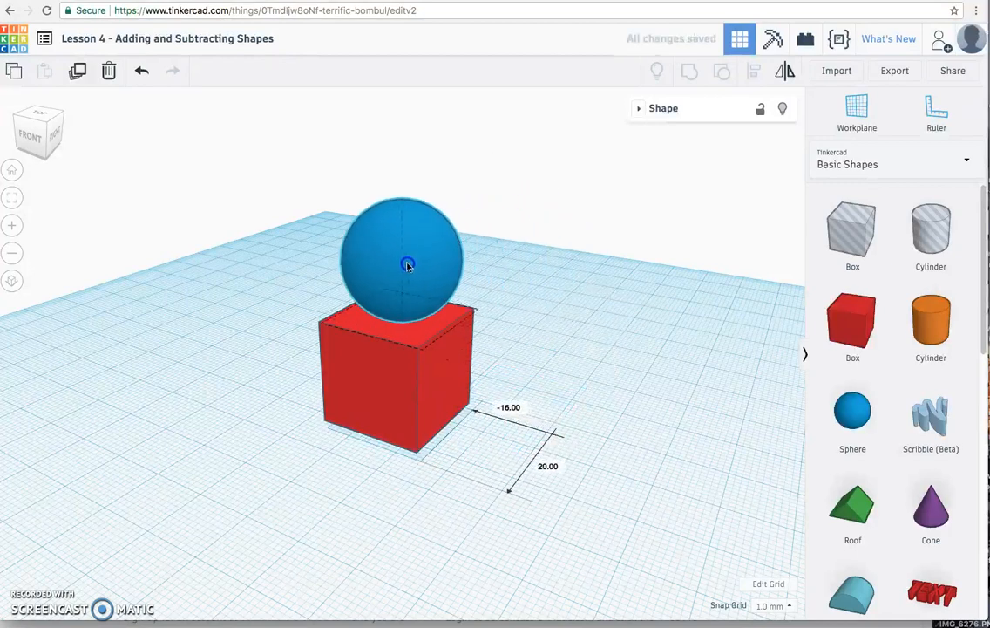
pyautogui.moveTo(405, 262); pyautogui.dragTo(405, 273)
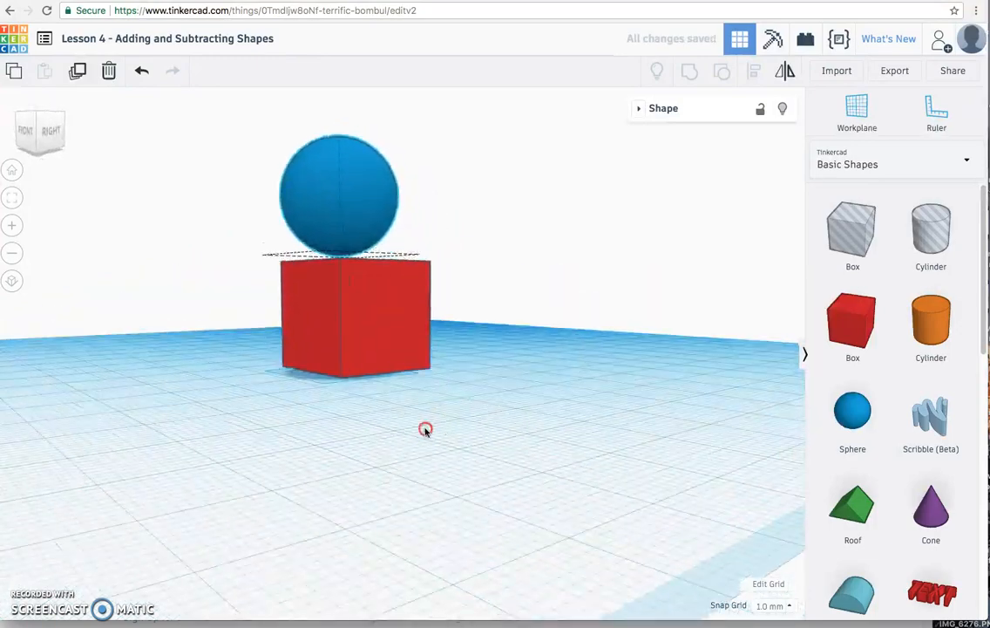
pyautogui.moveTo(425, 428); pyautogui.dragTo(416, 387)
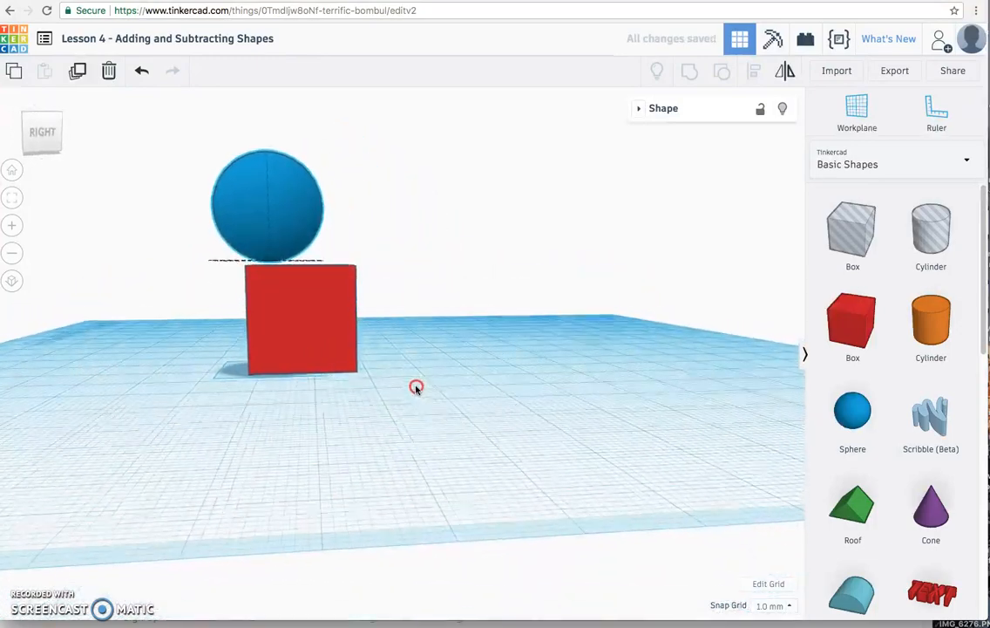
pyautogui.moveTo(266, 205); pyautogui.dragTo(295, 198)
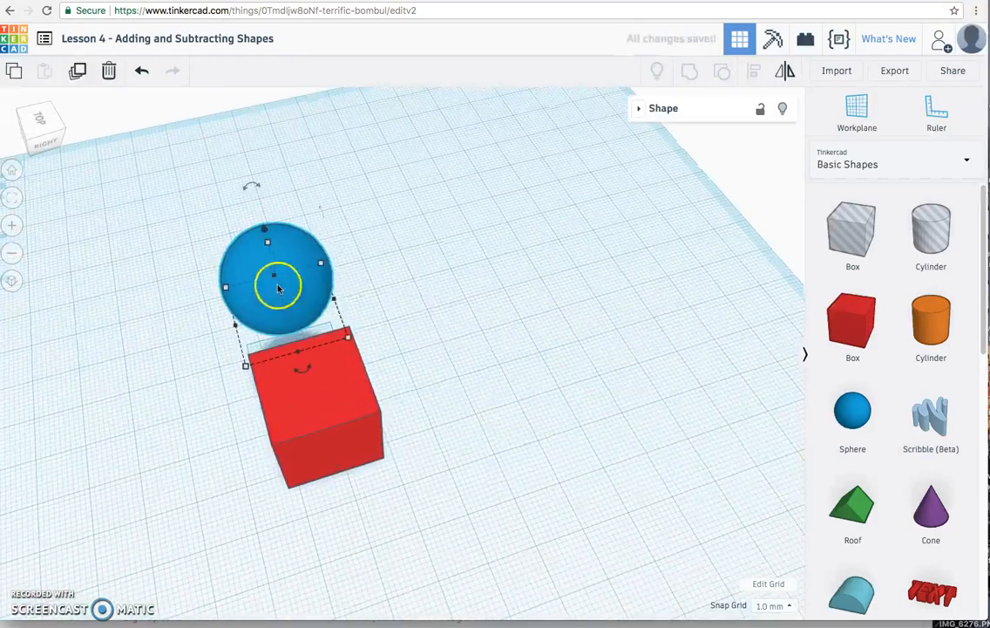
pyautogui.moveTo(279, 288); pyautogui.dragTo(312, 376)
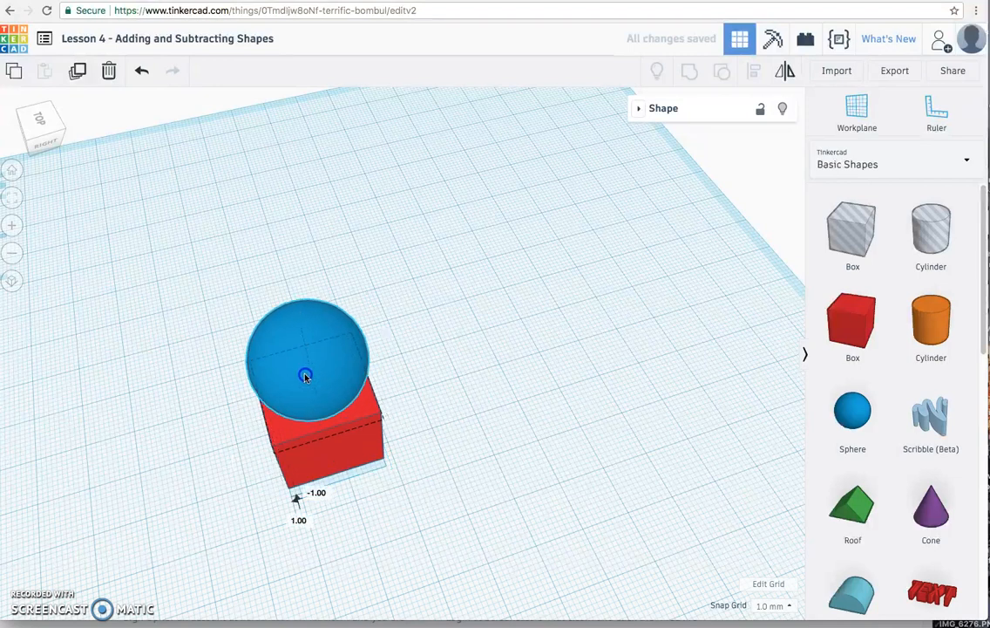
# Select the sphere and box together and align their centres.
pyautogui.click(305, 374)
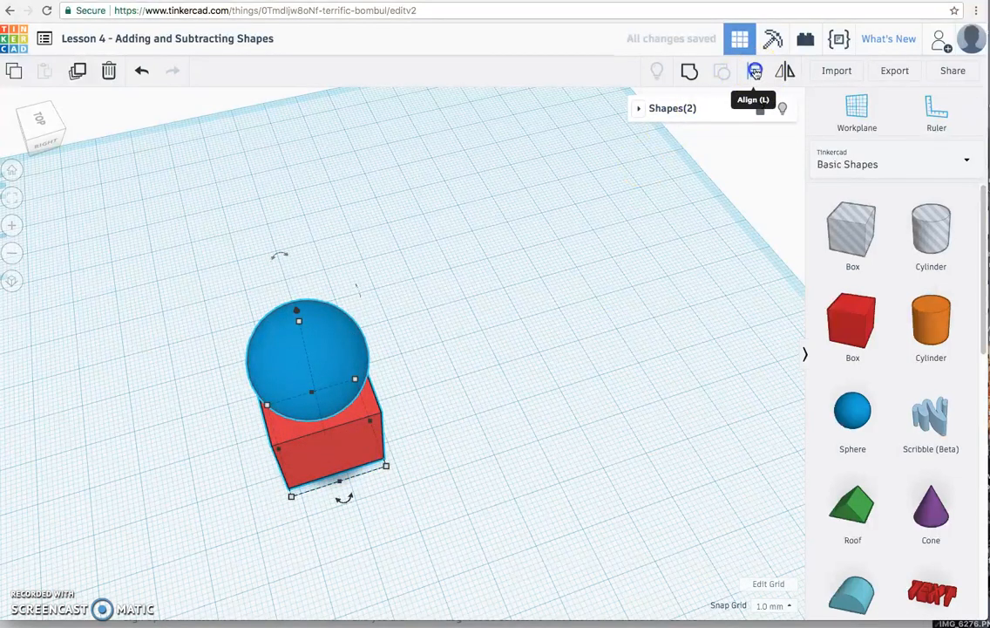
pyautogui.click(754, 71)
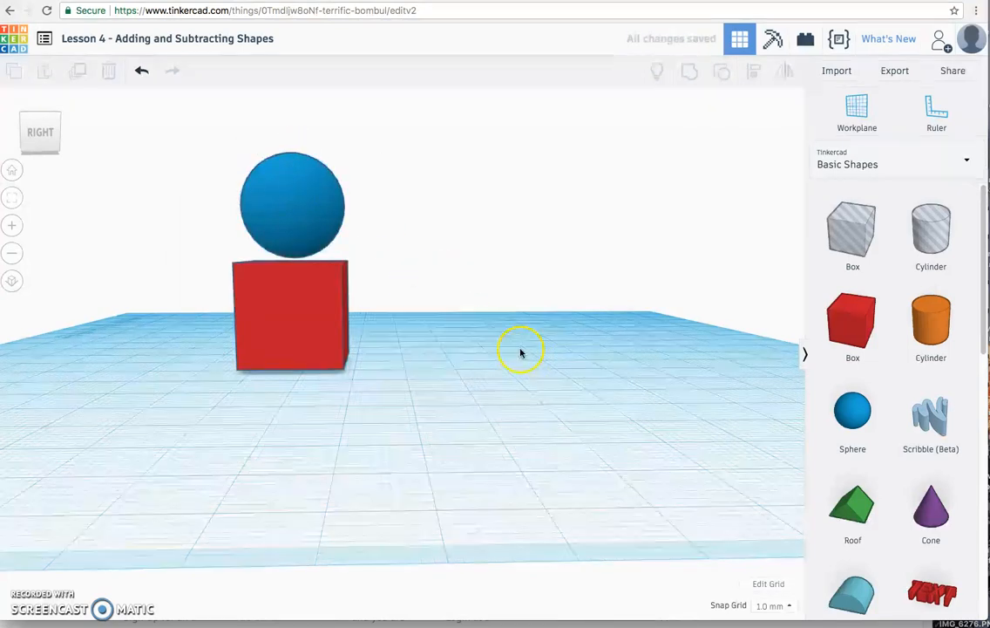
# Lower the blue sphere with its cone handle so it sinks into the box top.
pyautogui.click(292, 205)
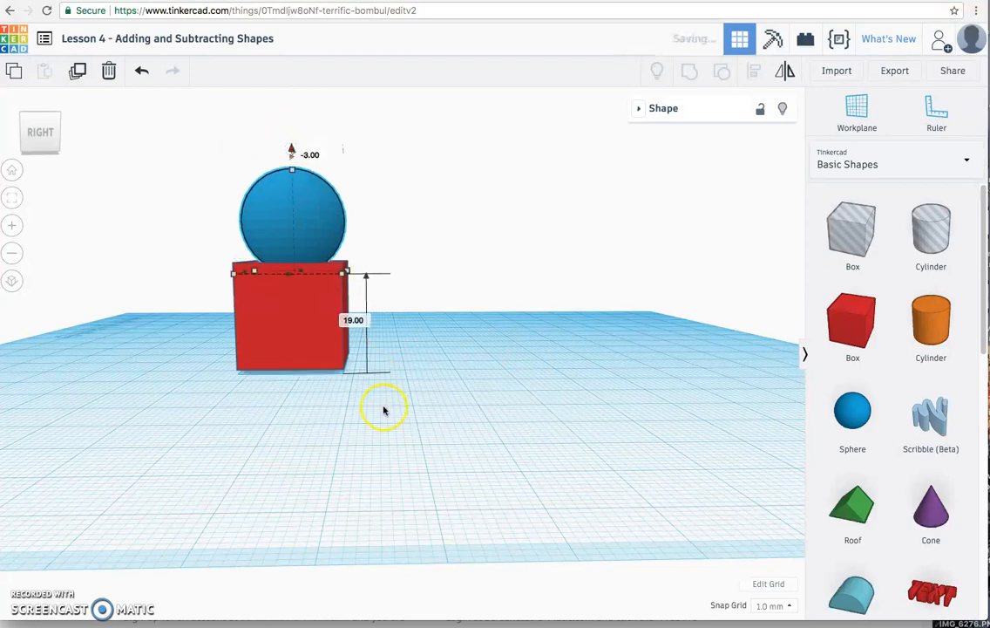
pyautogui.moveTo(384, 409); pyautogui.dragTo(549, 466)
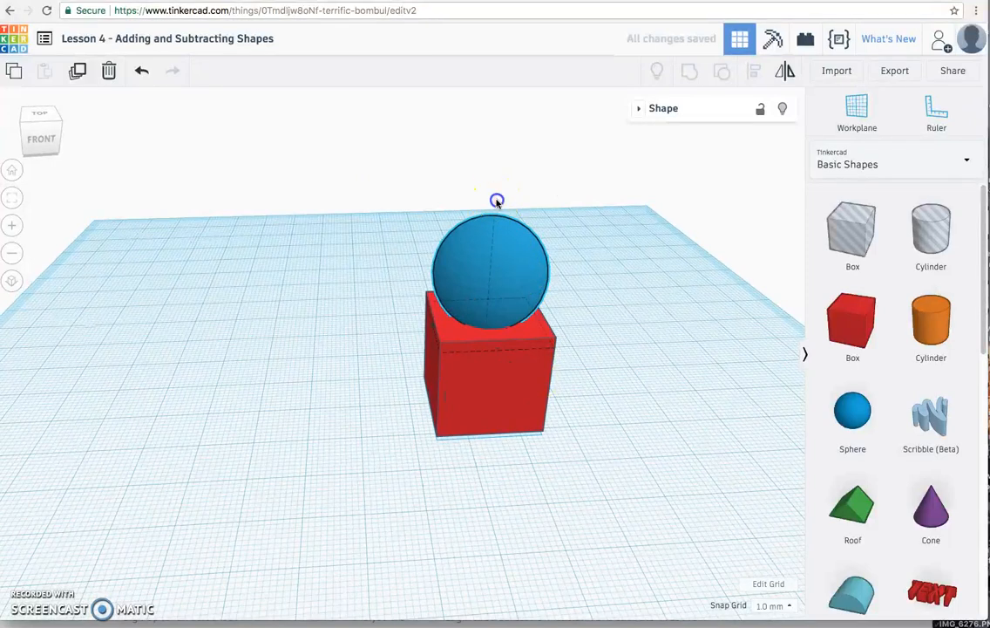
pyautogui.moveTo(497, 201); pyautogui.dragTo(497, 222)
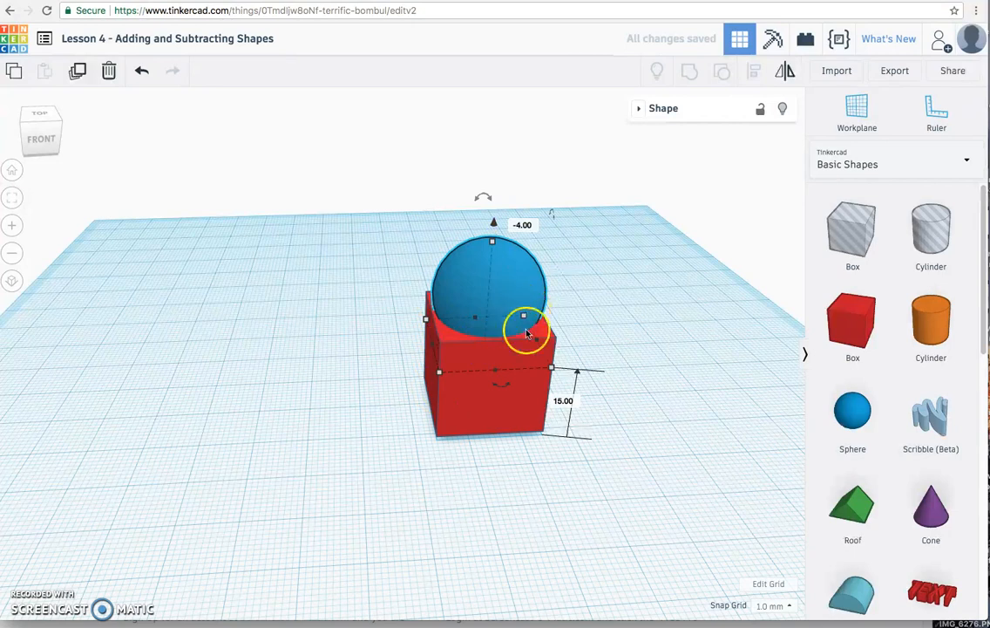
pyautogui.moveTo(533, 314)
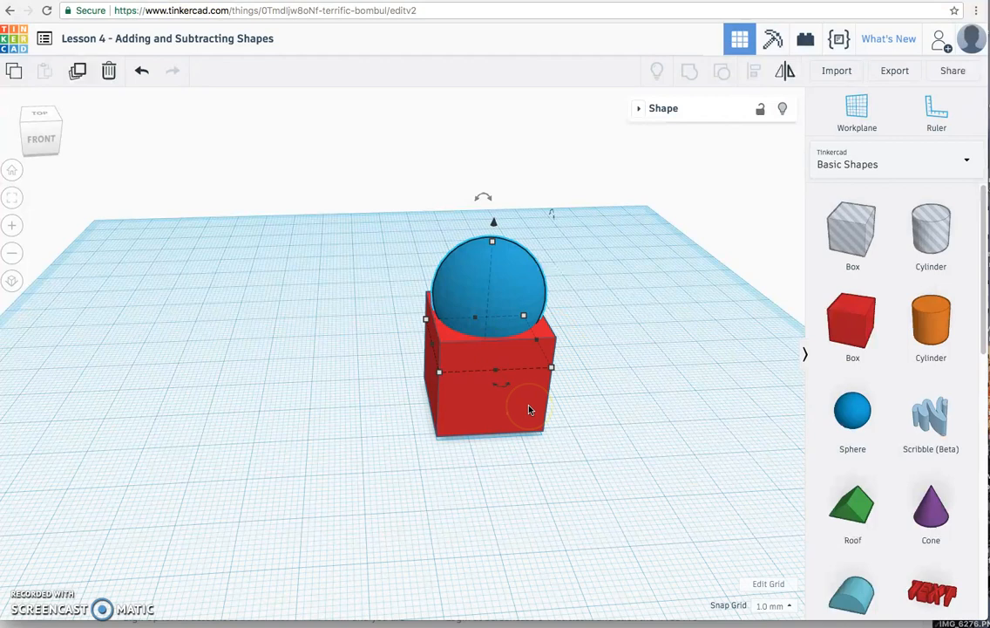
pyautogui.moveTo(515, 279)
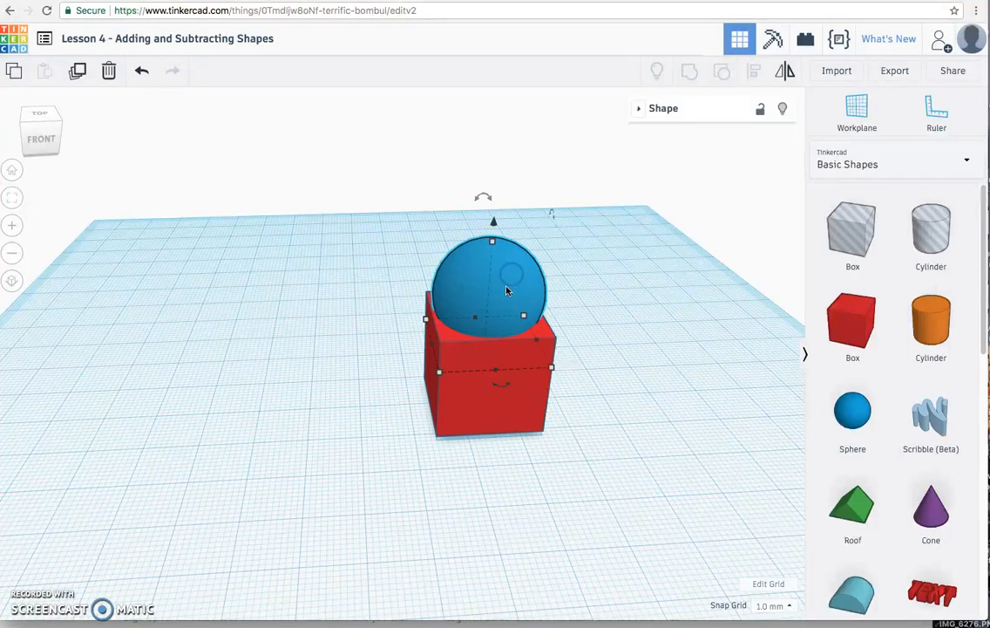
pyautogui.moveTo(517, 412)
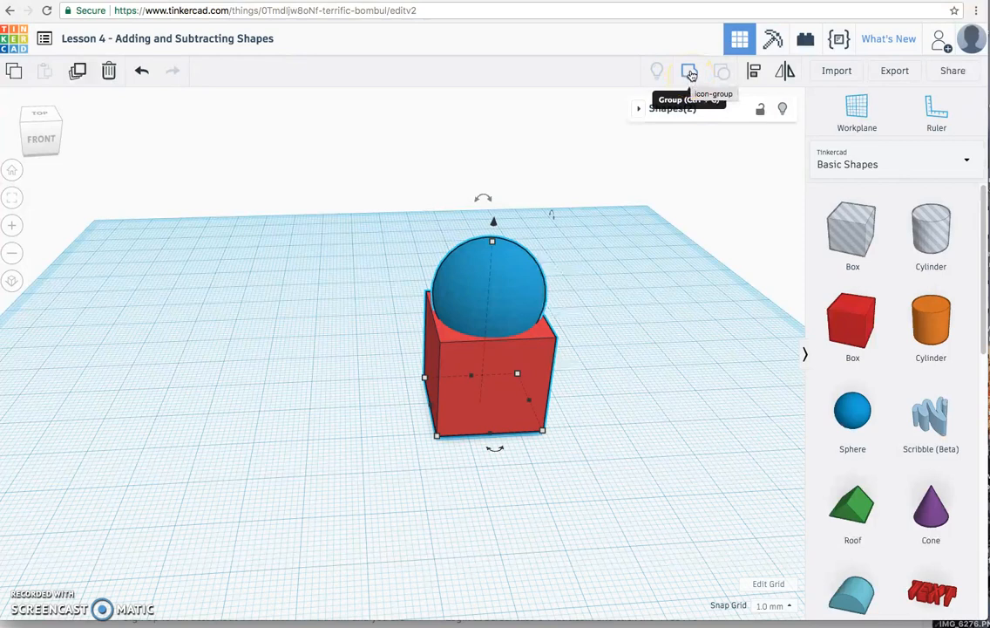
pyautogui.click(688, 70)
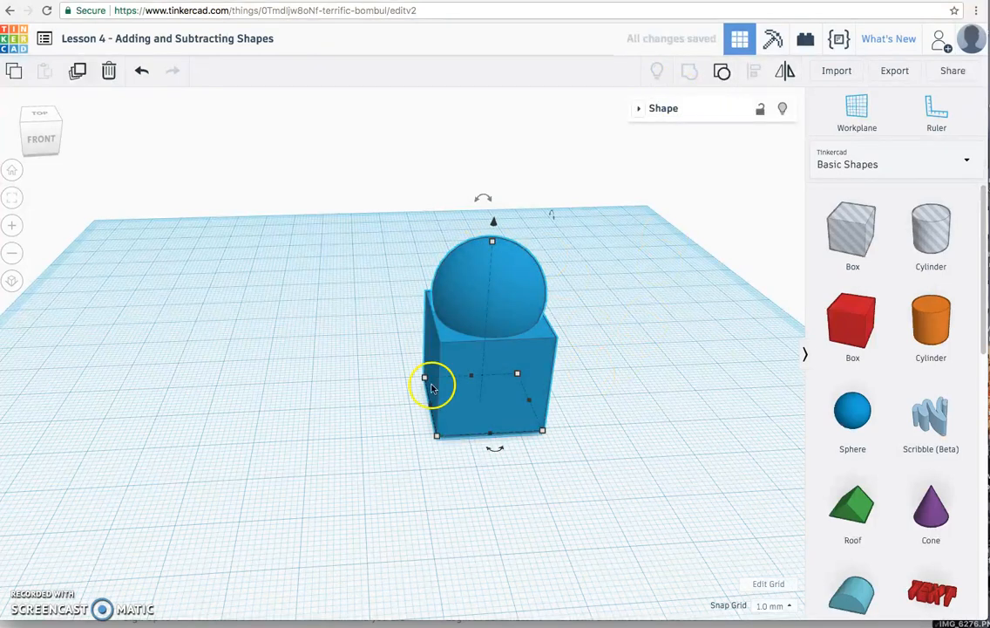
pyautogui.moveTo(518, 295)
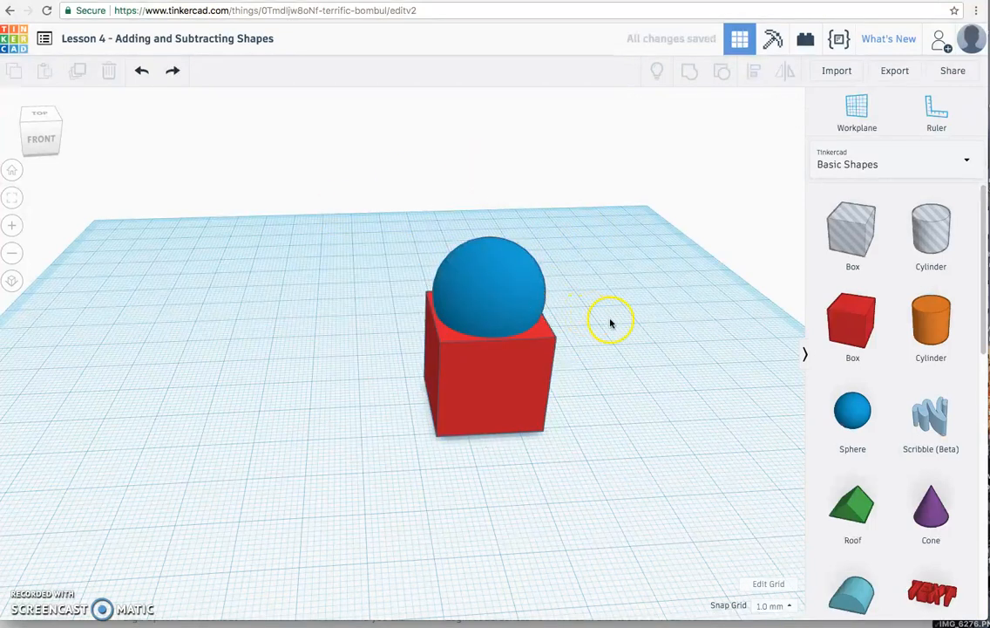
# Switch the blue sphere from Solid to Hole.
pyautogui.click(488, 288)
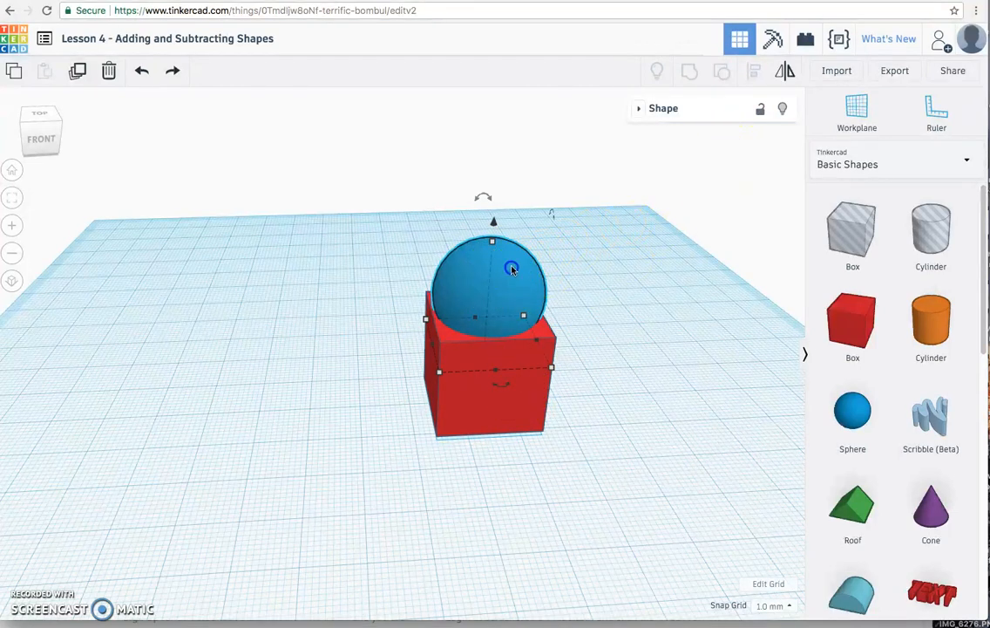
pyautogui.click(719, 296)
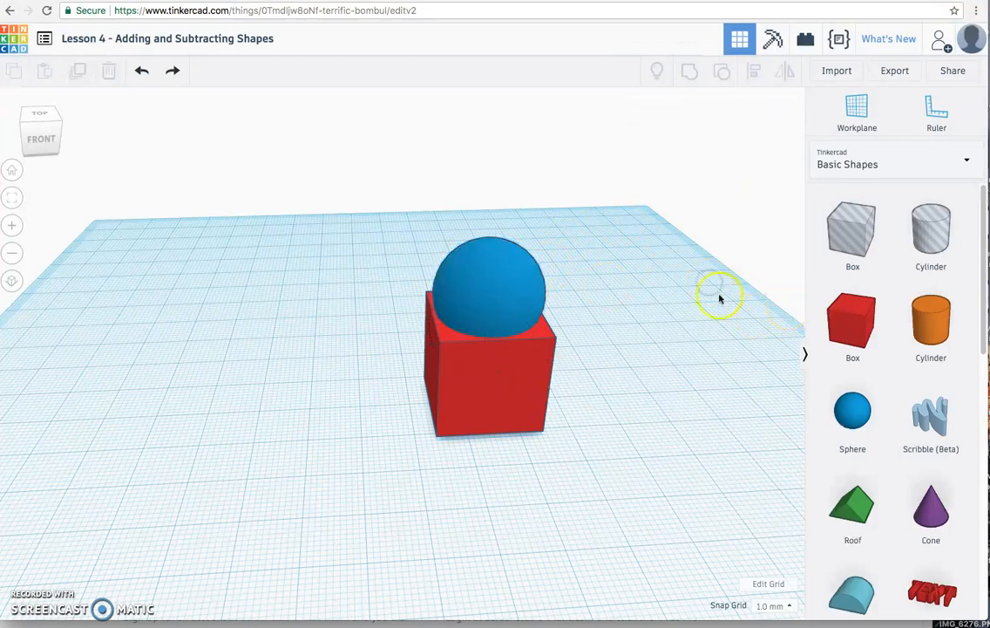
pyautogui.click(488, 296)
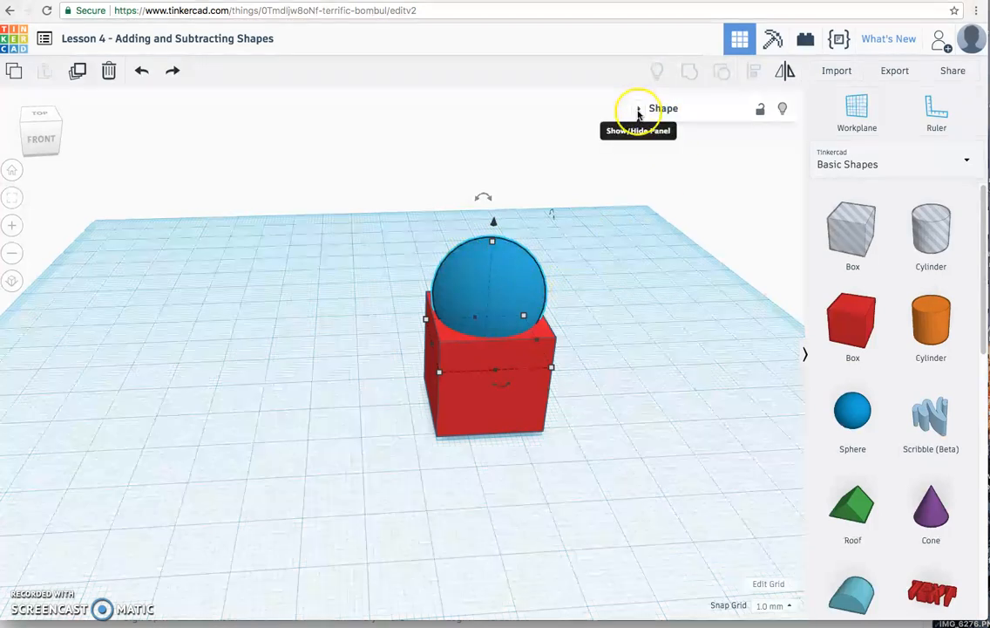
pyautogui.click(638, 108)
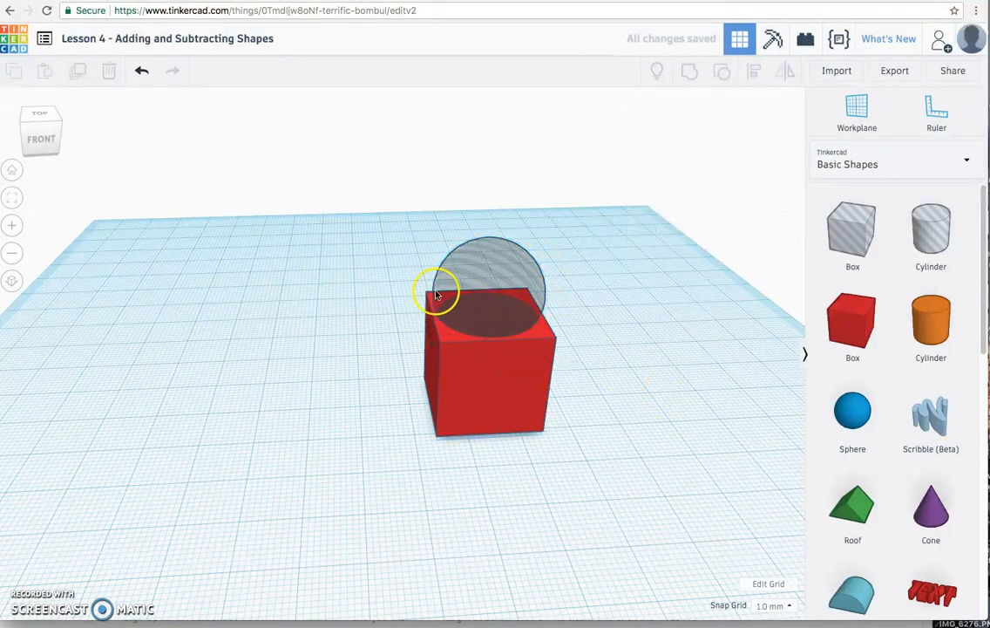
pyautogui.moveTo(473, 296)
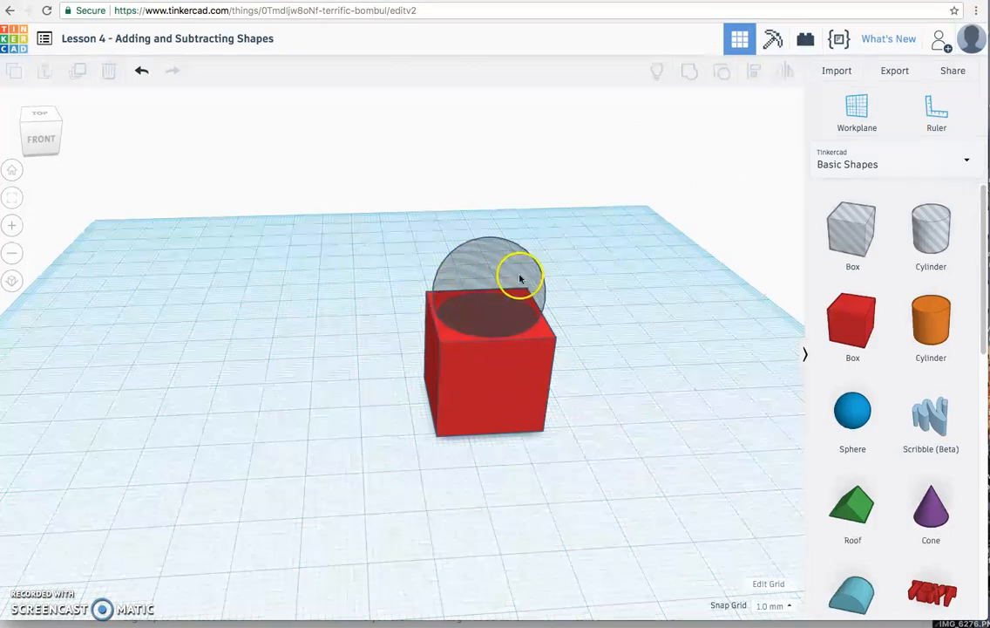
# Group the hole sphere with the red box to carve the bowl-shaped hollow.
pyautogui.click(489, 271)
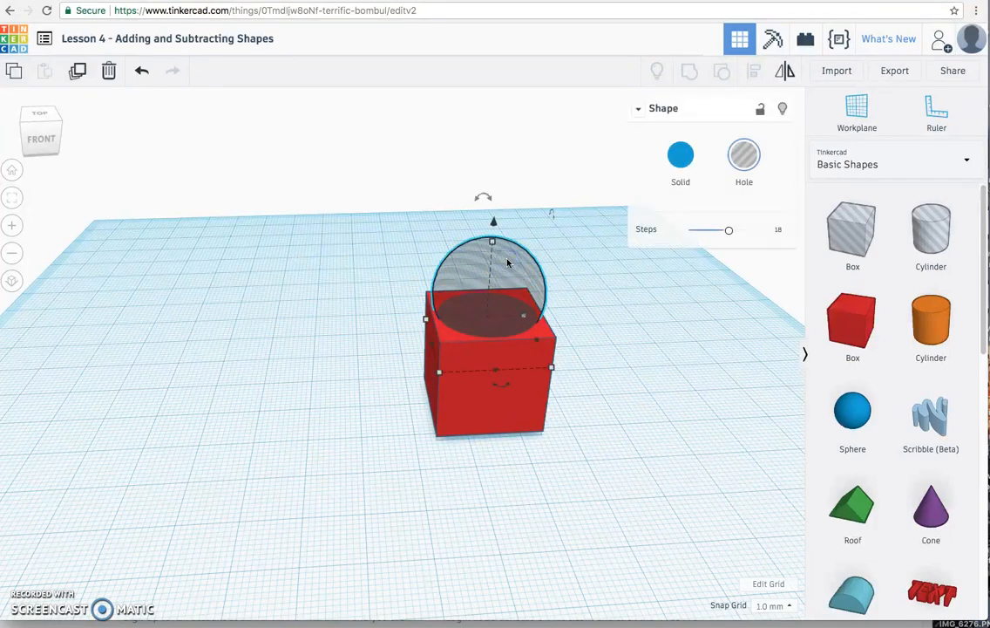
pyautogui.click(744, 154)
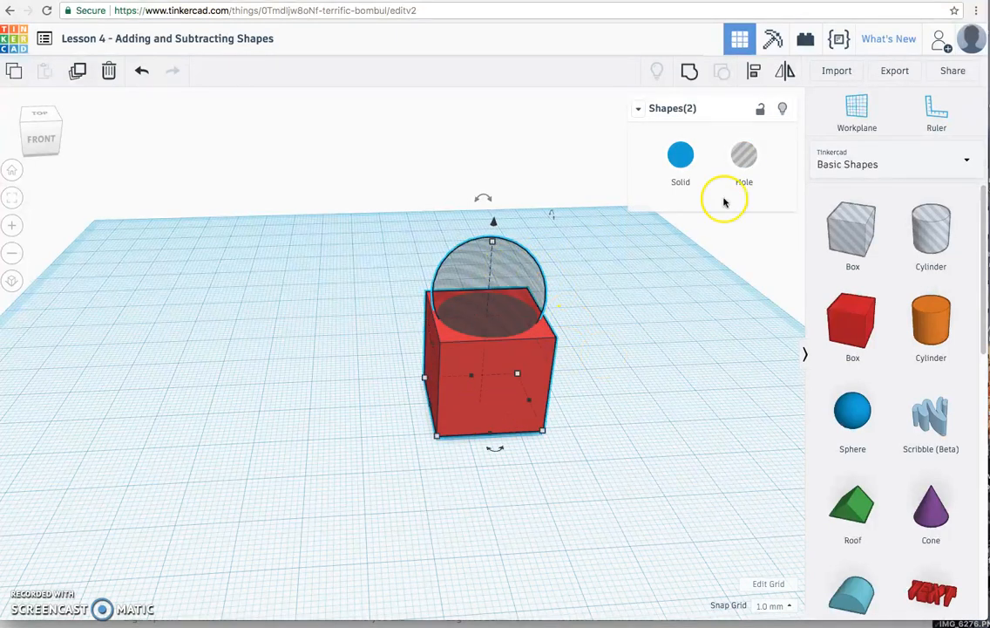
pyautogui.click(690, 72)
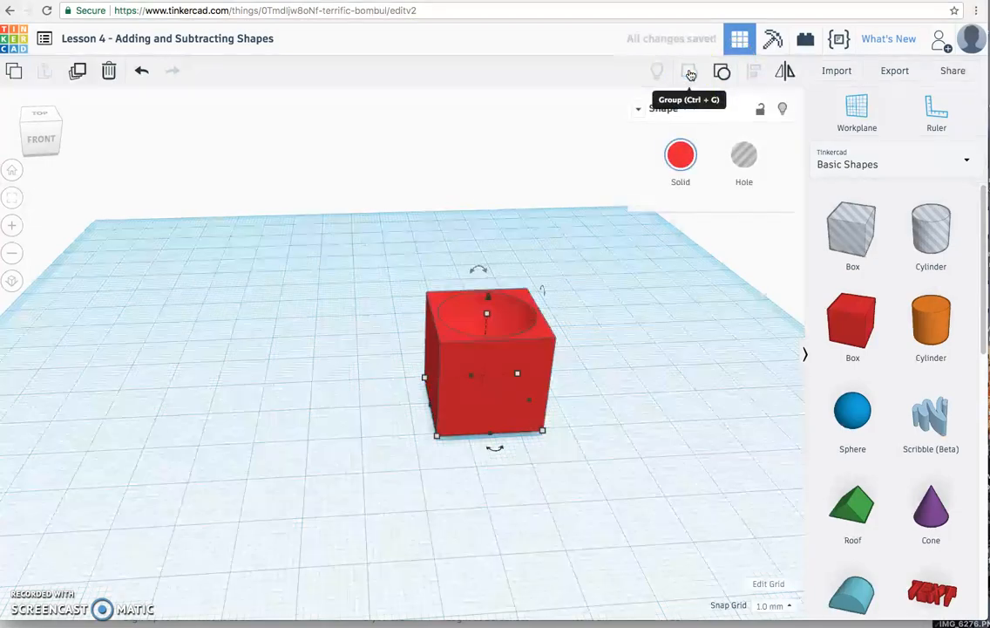
pyautogui.click(690, 72)
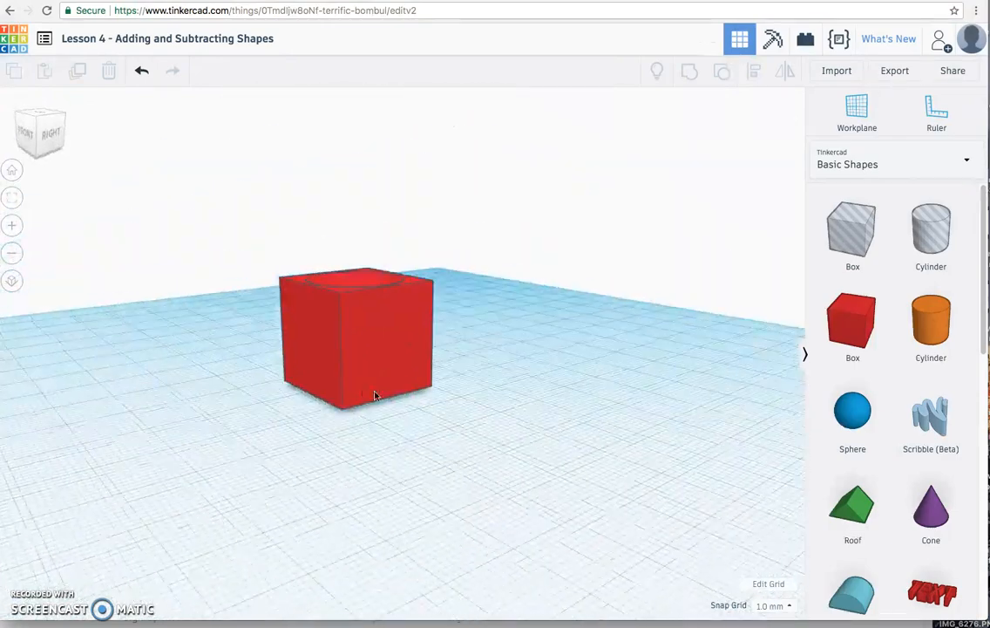
# Drop a sphere beside the box, shrink it, and seat it in the large sphere's upper front.
pyautogui.moveTo(375, 397); pyautogui.dragTo(609, 390)
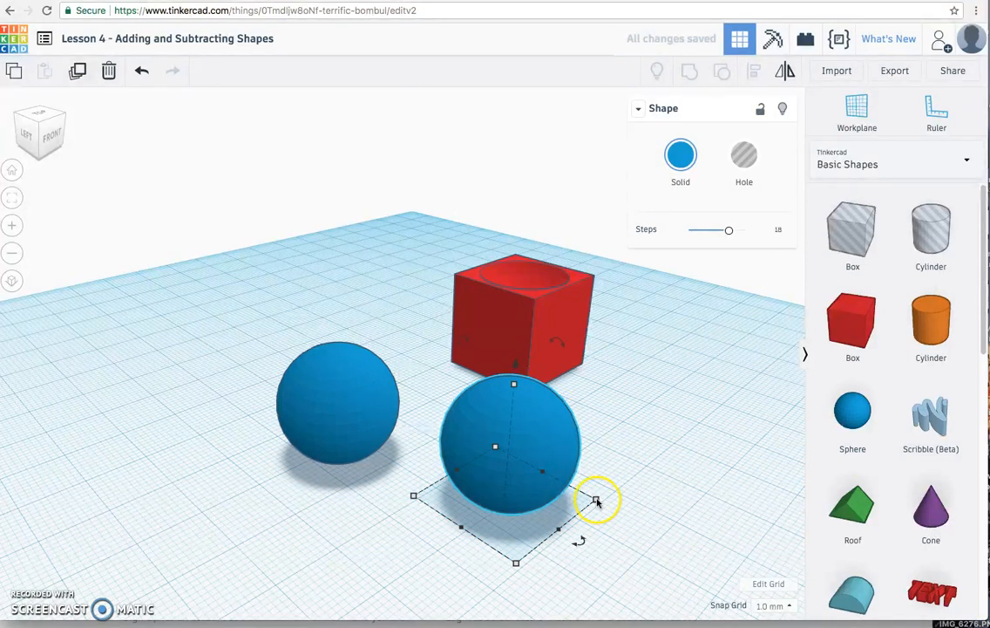
pyautogui.moveTo(597, 499); pyautogui.dragTo(453, 475)
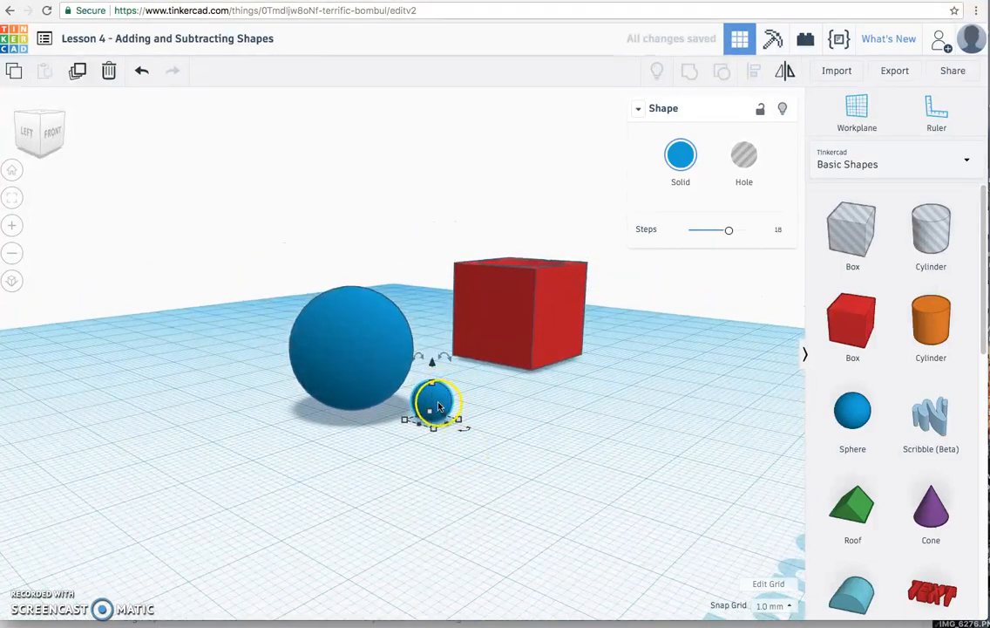
pyautogui.moveTo(436, 405); pyautogui.dragTo(388, 409)
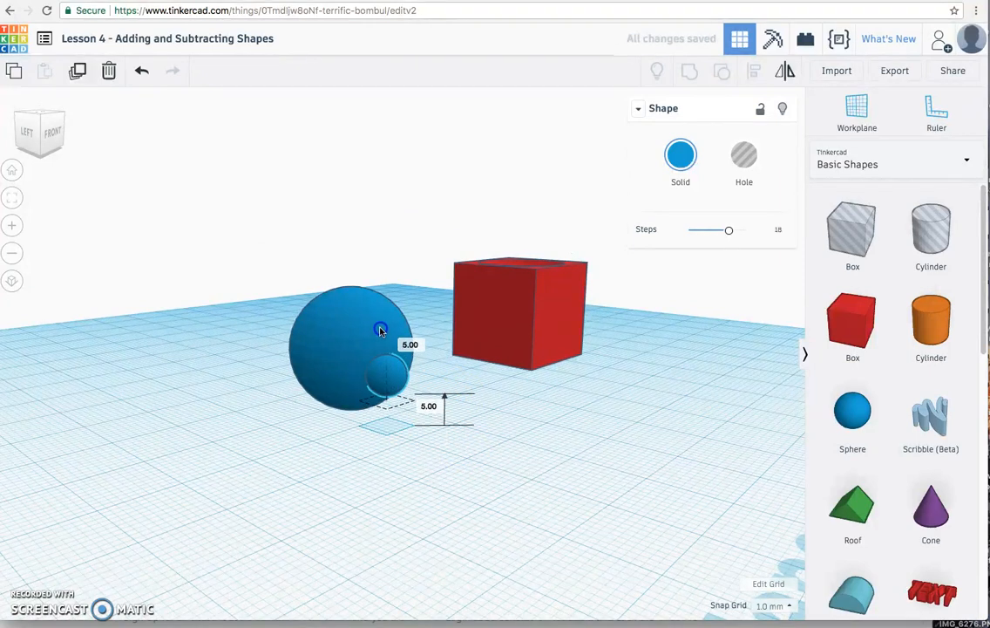
pyautogui.moveTo(379, 329); pyautogui.dragTo(384, 334)
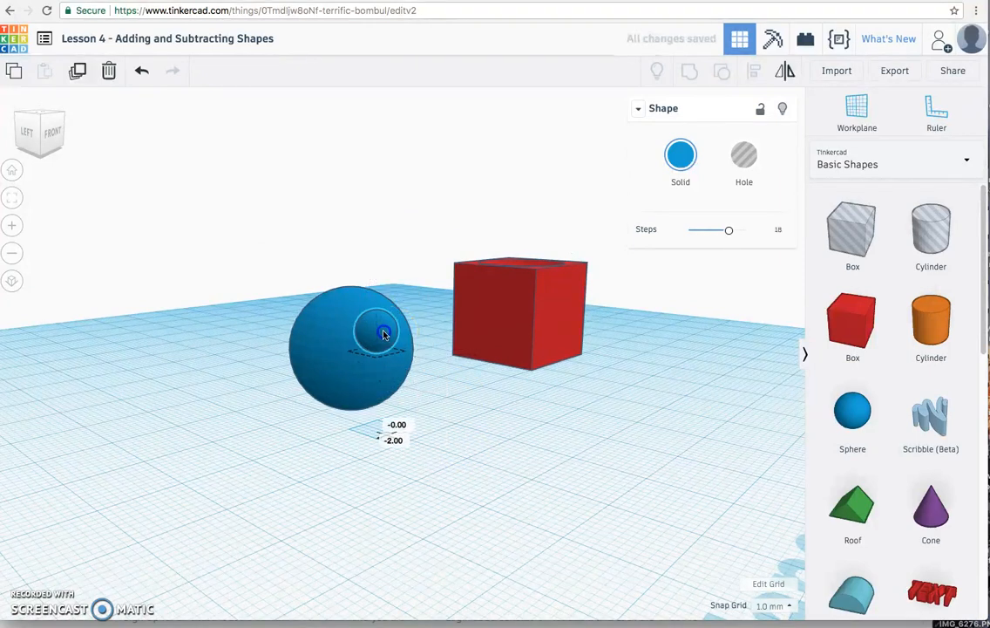
pyautogui.moveTo(382, 333); pyautogui.dragTo(366, 330)
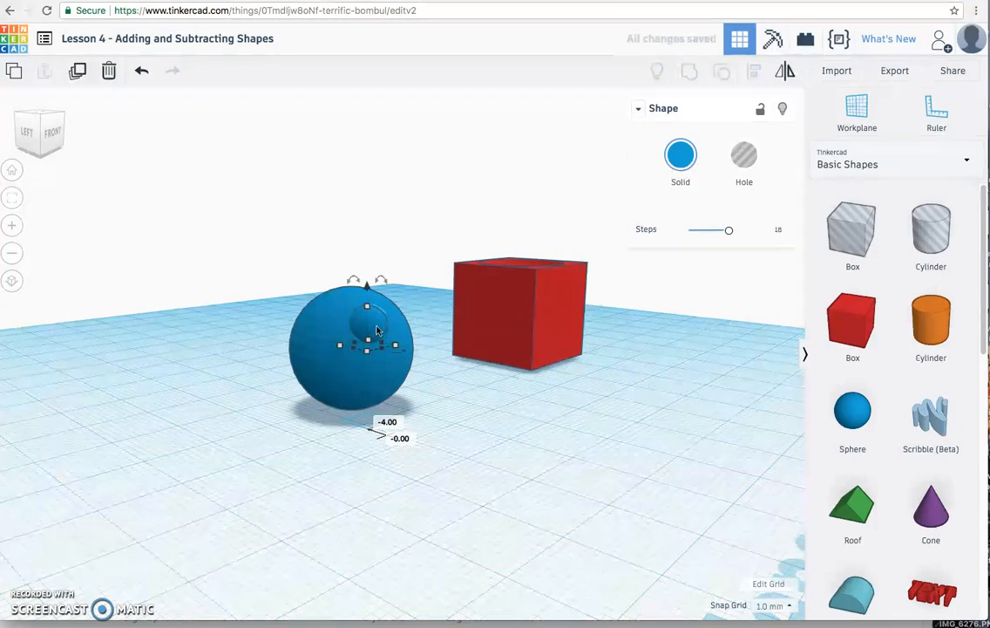
pyautogui.moveTo(497, 428)
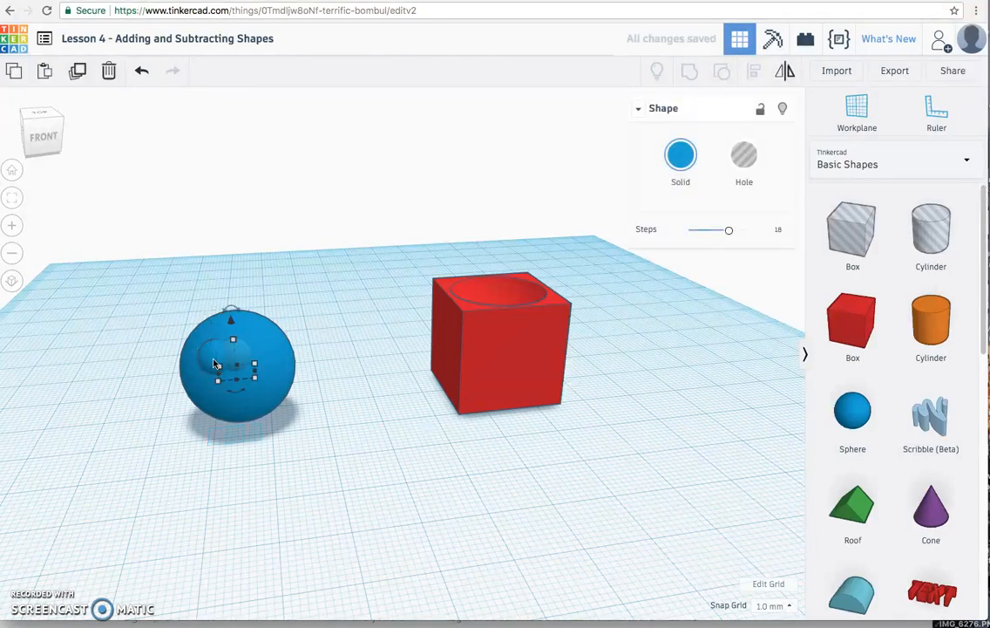
# Duplicate the small sphere into the second eye position and move stray copies aside.
pyautogui.moveTo(231, 366); pyautogui.dragTo(262, 349)
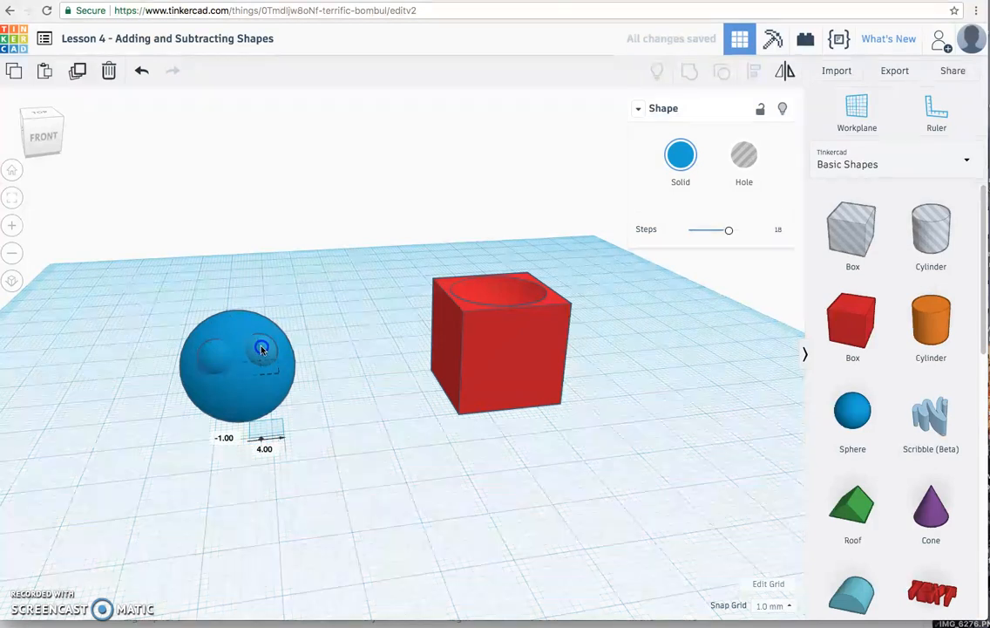
pyautogui.click(237, 366)
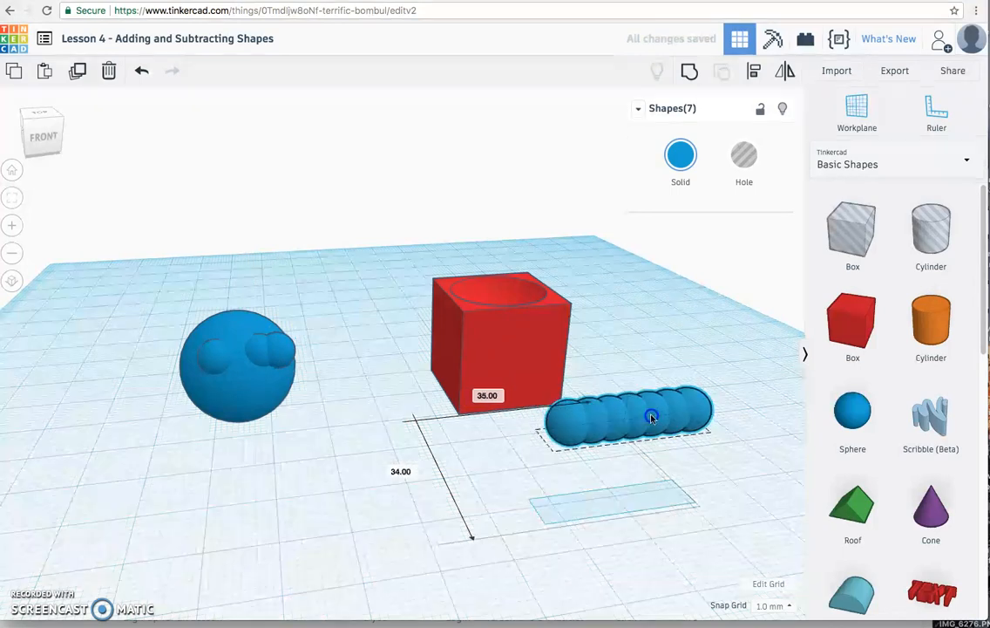
pyautogui.click(244, 366)
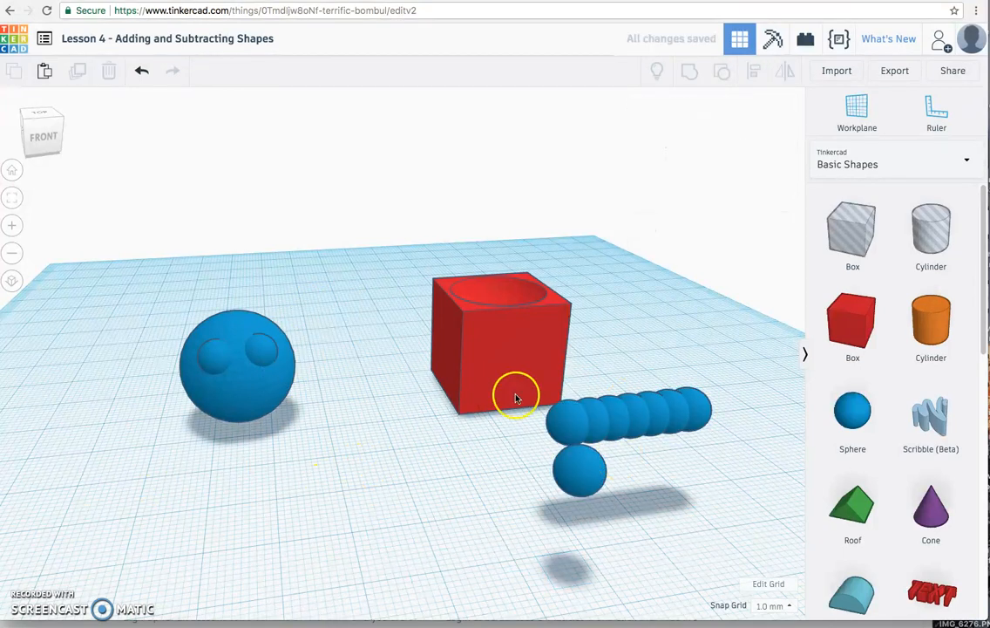
pyautogui.click(237, 361)
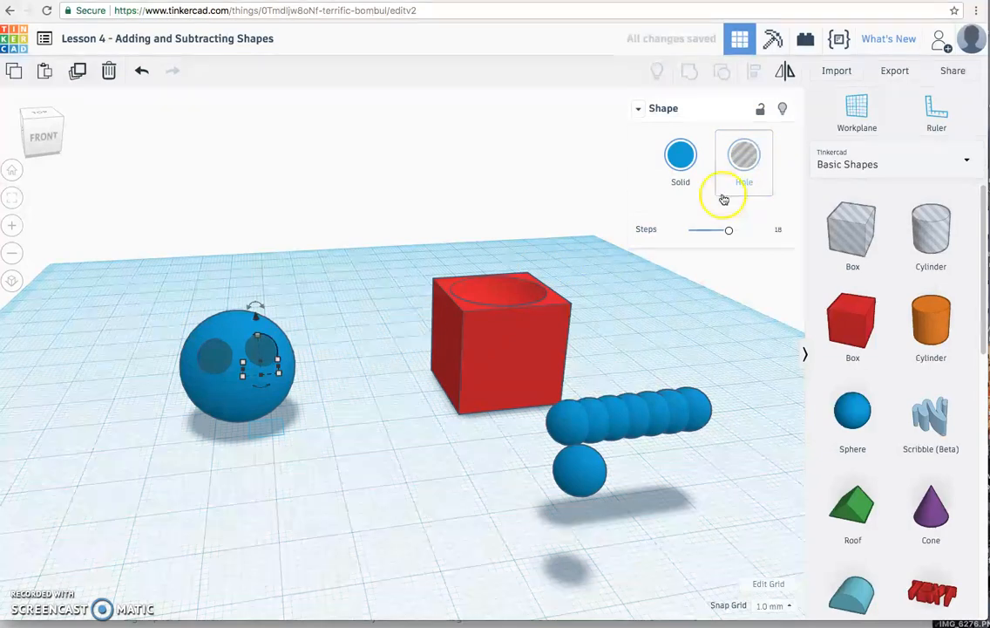
# Group the small hole spheres with the large sphere to cut both eye sockets.
pyautogui.moveTo(435, 392); pyautogui.dragTo(325, 417)
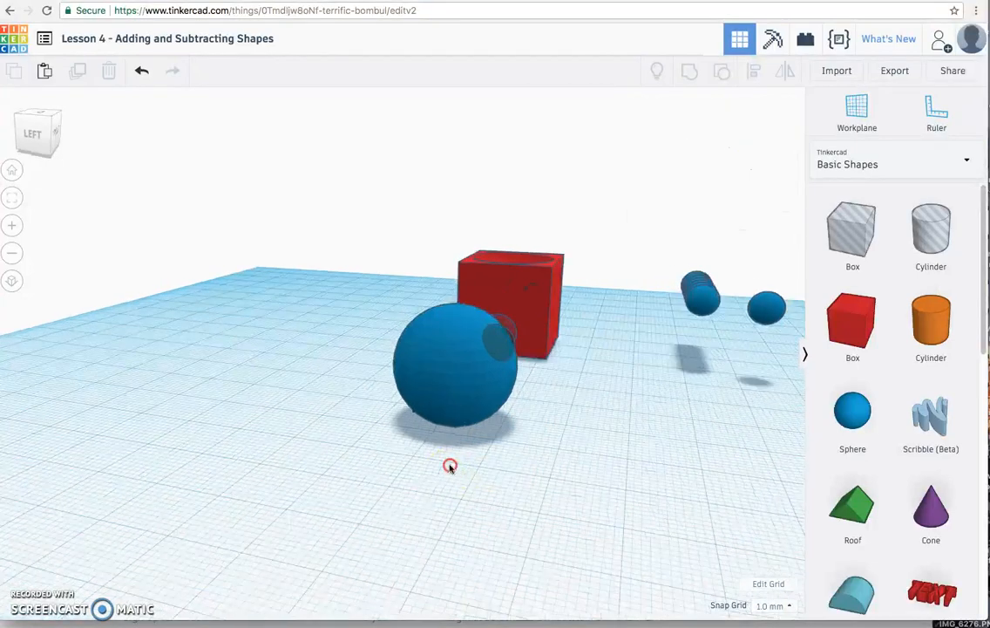
pyautogui.click(453, 358)
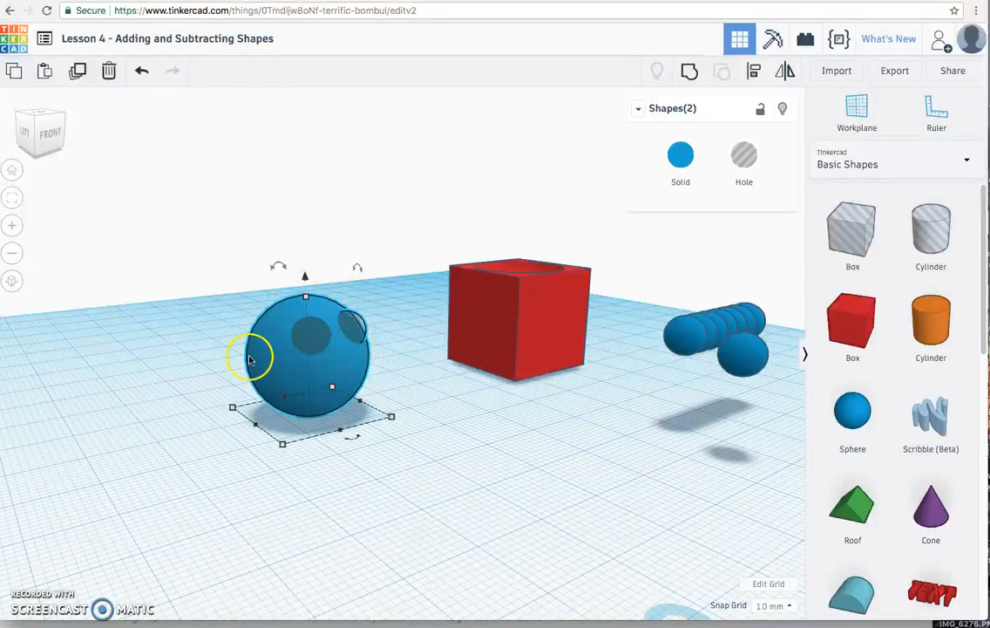
pyautogui.moveTo(689, 71)
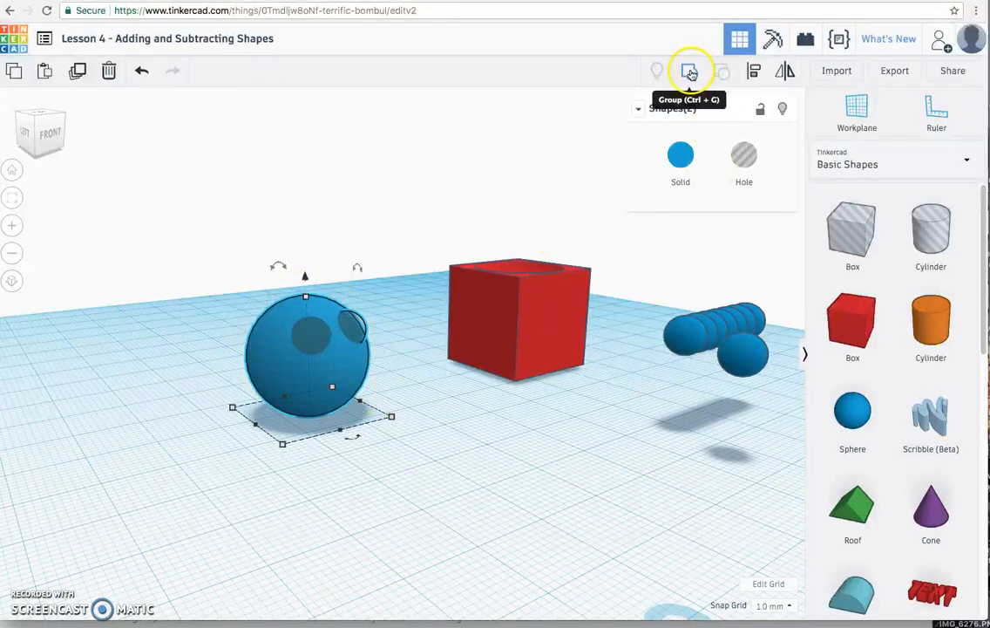
pyautogui.click(689, 70)
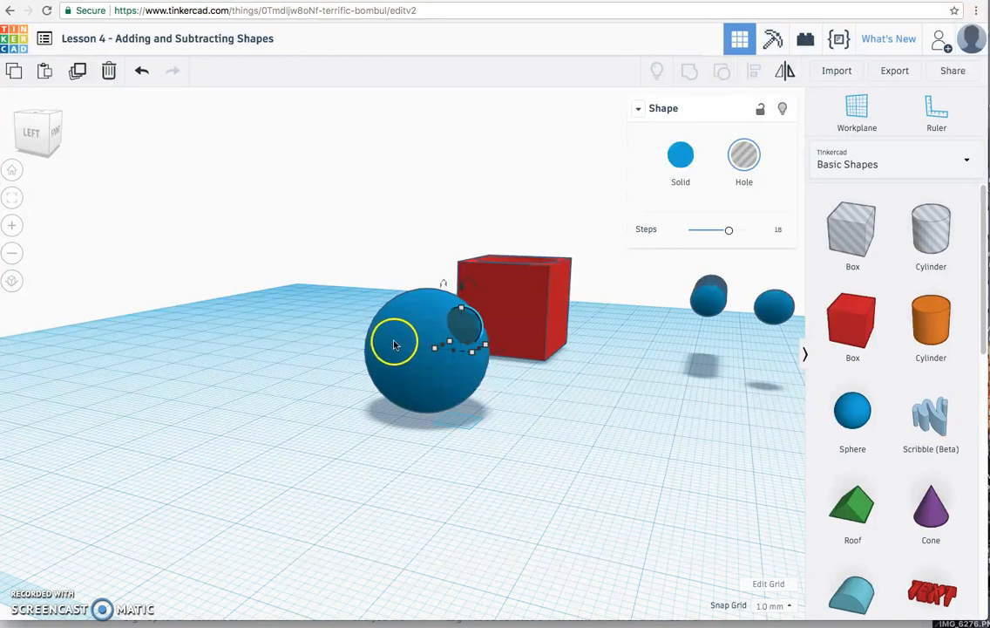
pyautogui.click(571, 333)
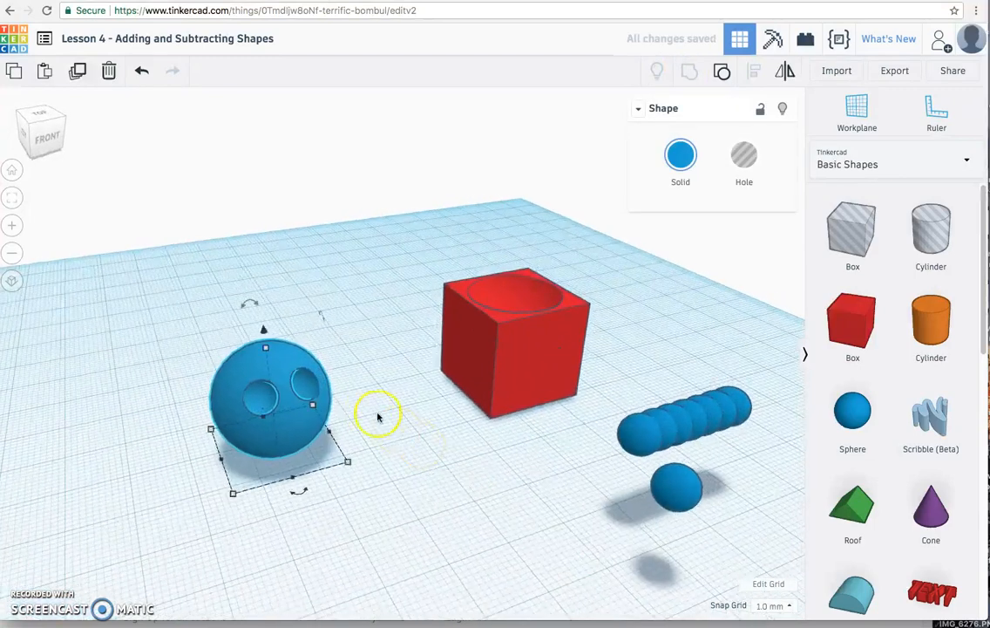
# Sink the leftover small sphere into the left eye socket and colour it yellow.
pyautogui.click(675, 490)
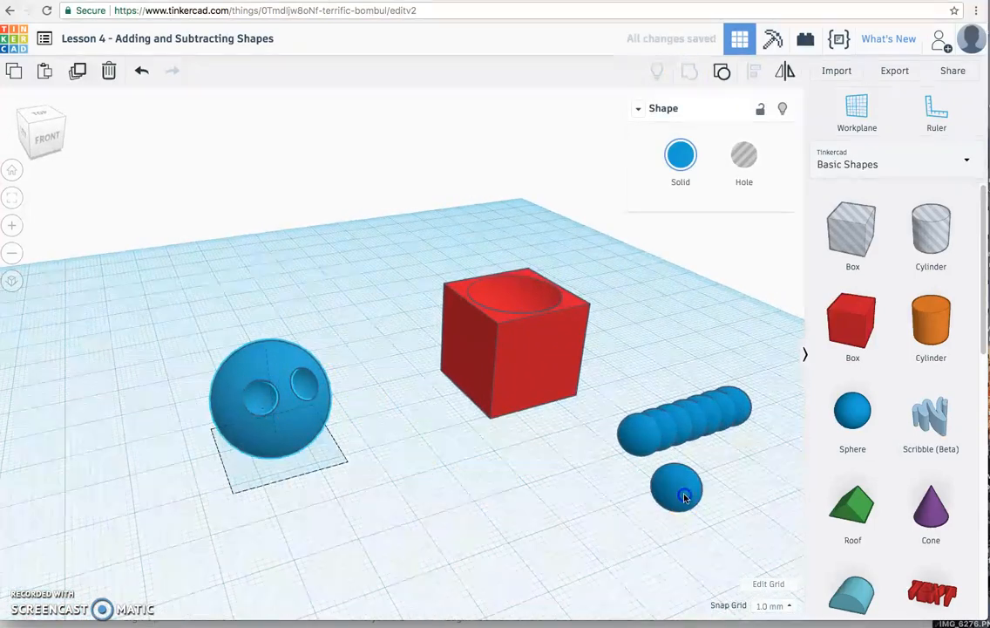
pyautogui.moveTo(684, 488); pyautogui.dragTo(314, 487)
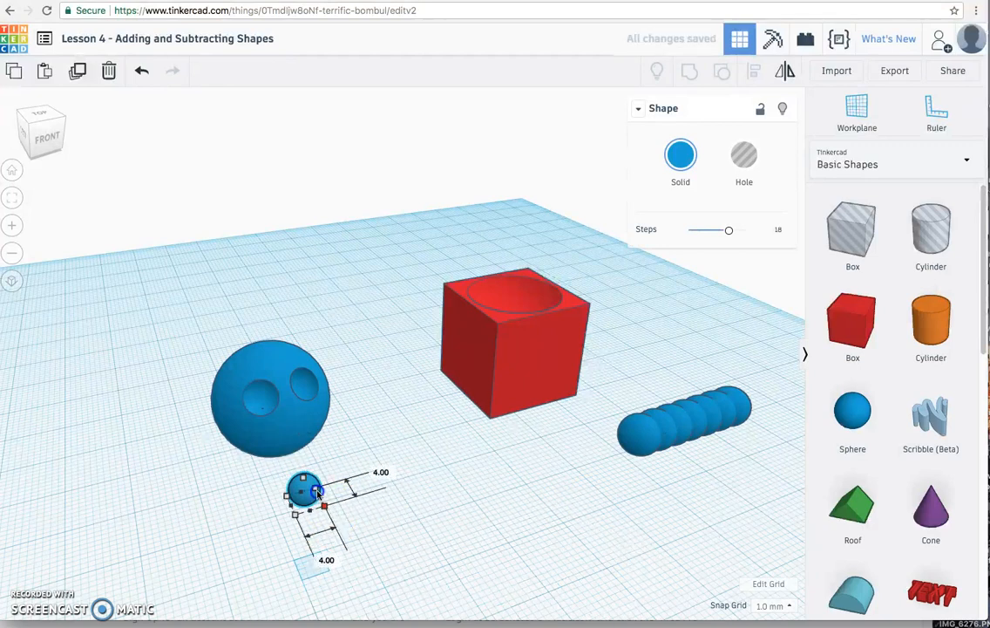
pyautogui.moveTo(303, 488); pyautogui.dragTo(268, 399)
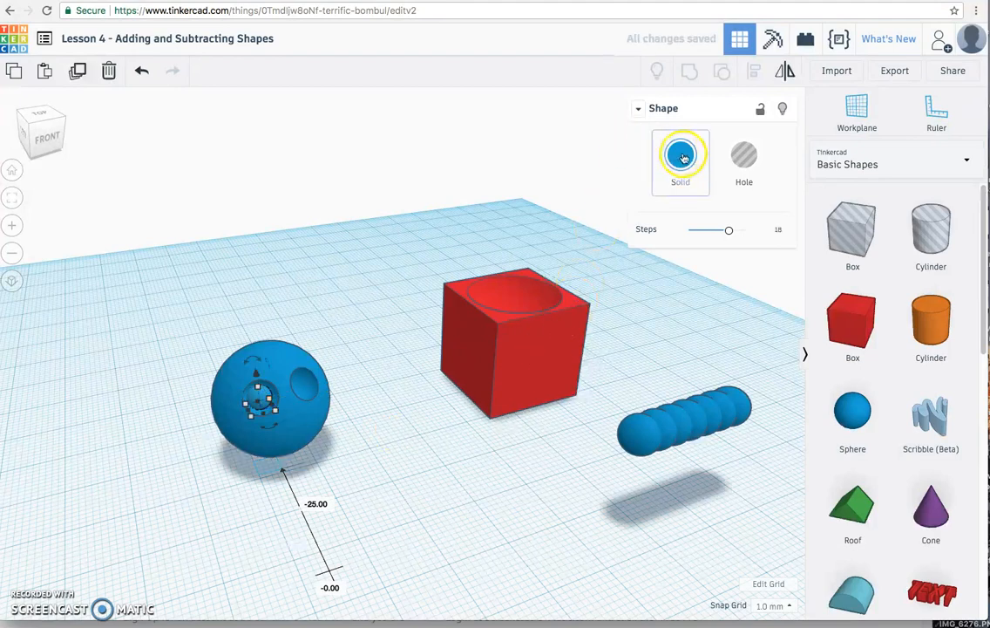
pyautogui.click(681, 154)
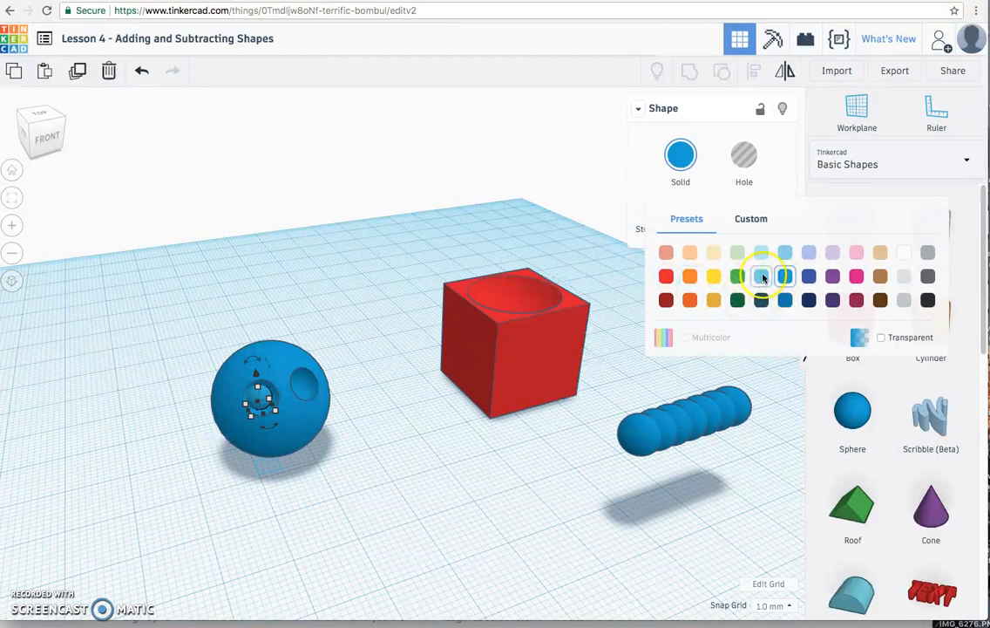
pyautogui.click(681, 155)
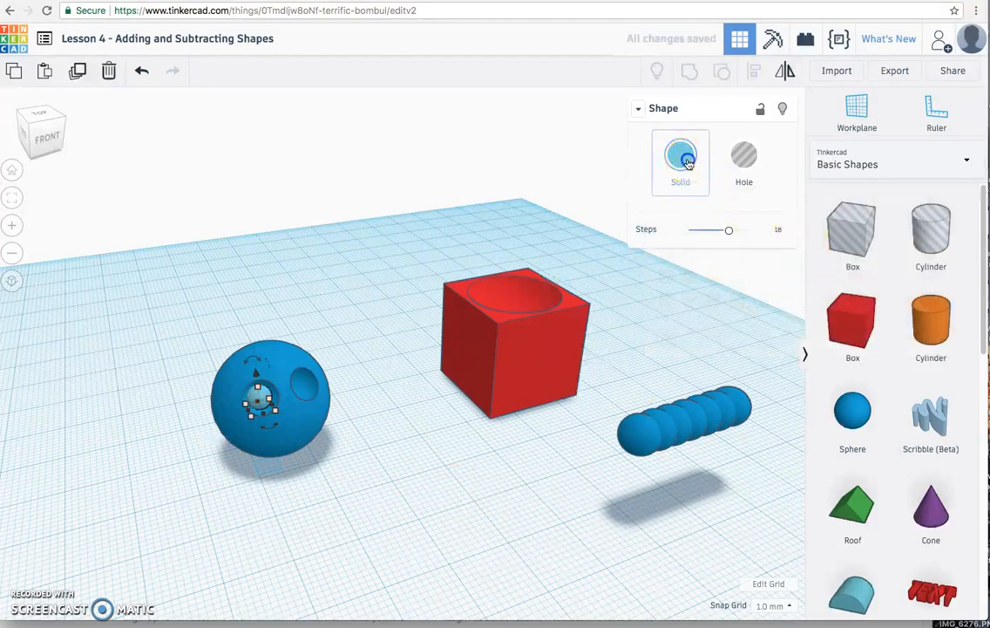
pyautogui.click(681, 155)
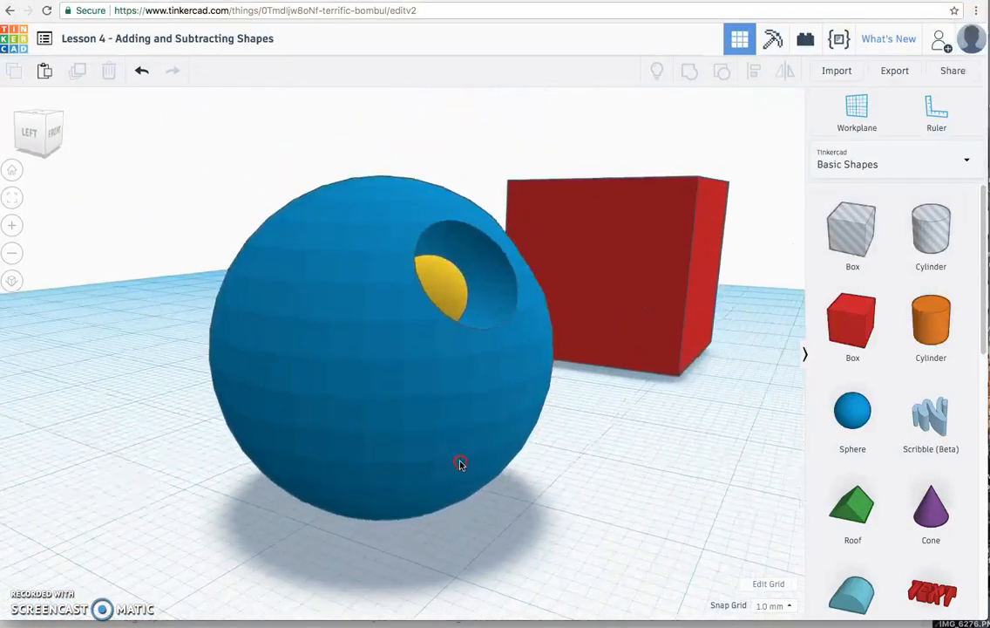
pyautogui.moveTo(460, 462); pyautogui.dragTo(456, 351)
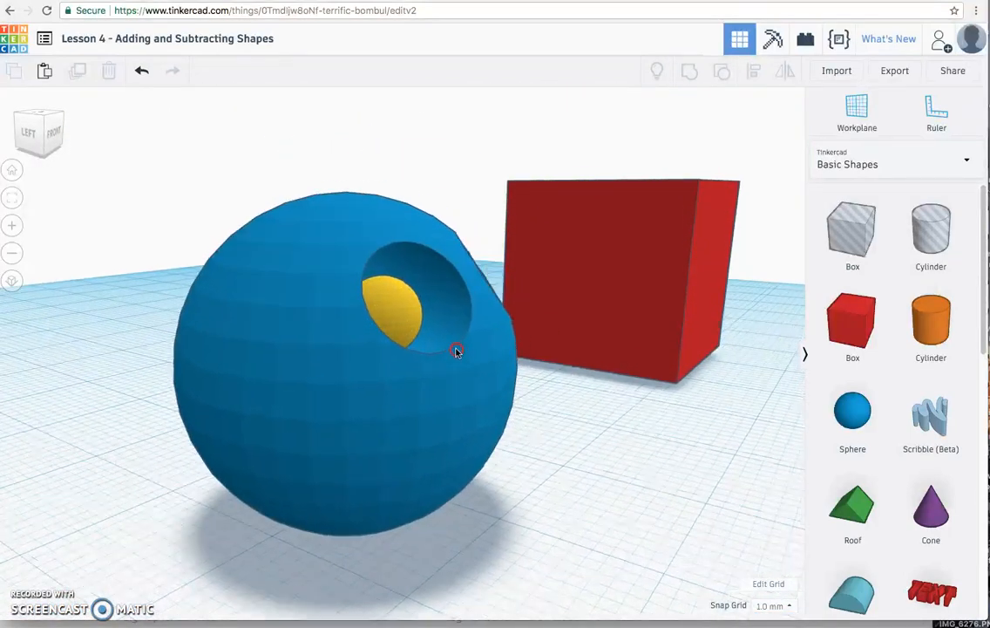
pyautogui.moveTo(454, 351); pyautogui.dragTo(261, 384)
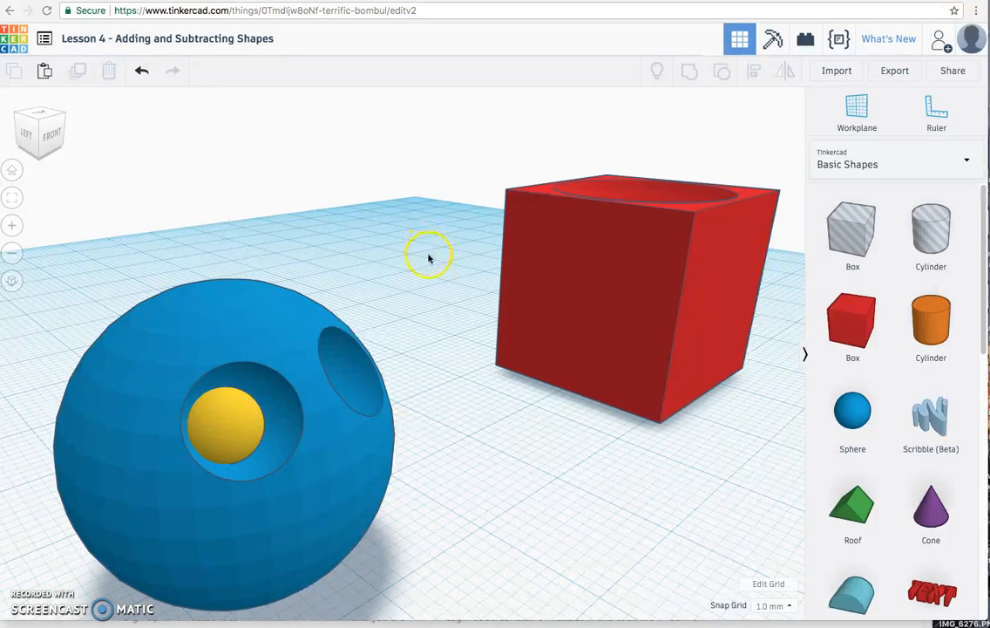
pyautogui.moveTo(436, 357)
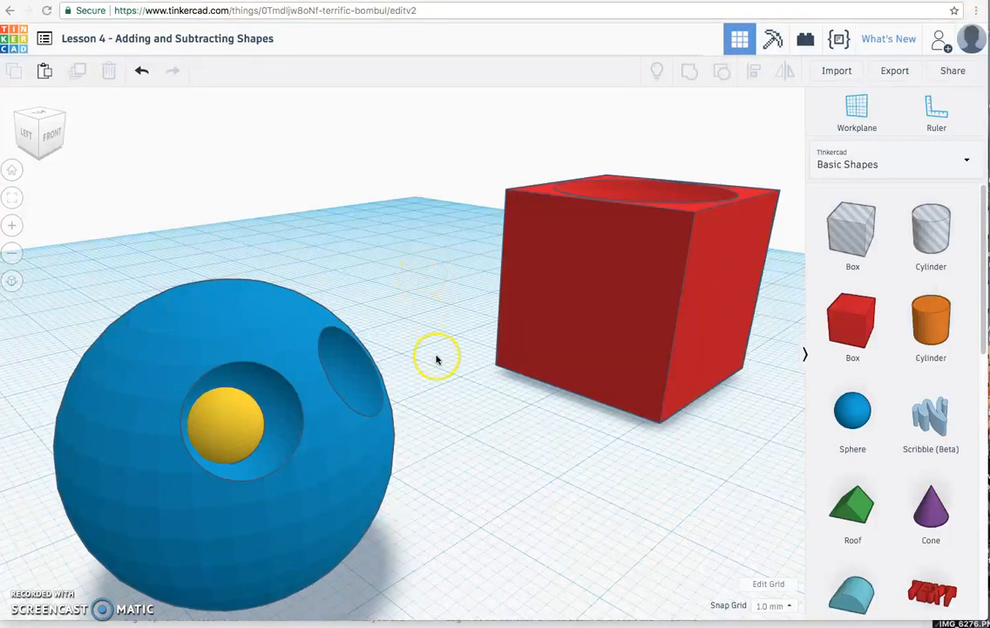
pyautogui.moveTo(523, 401)
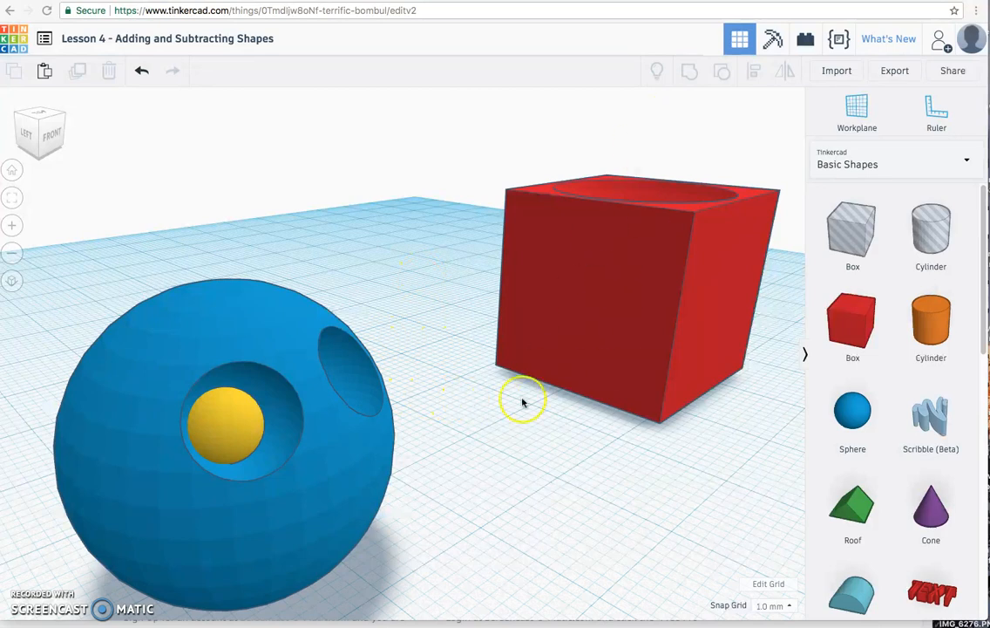